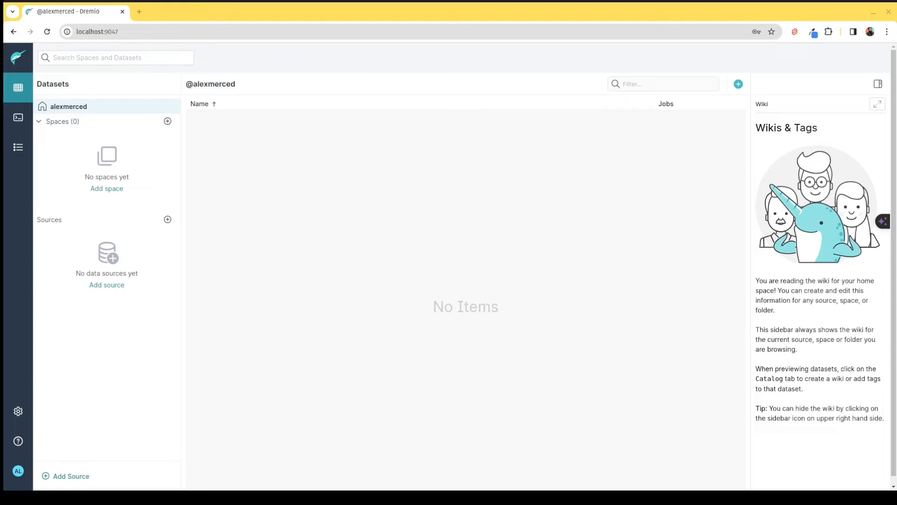
mouse_move(526, 134)
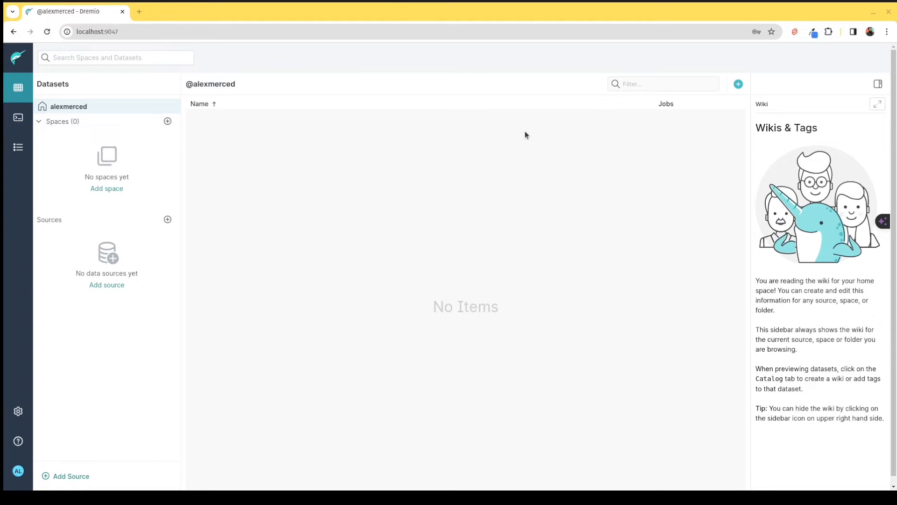
mouse_move(529, 132)
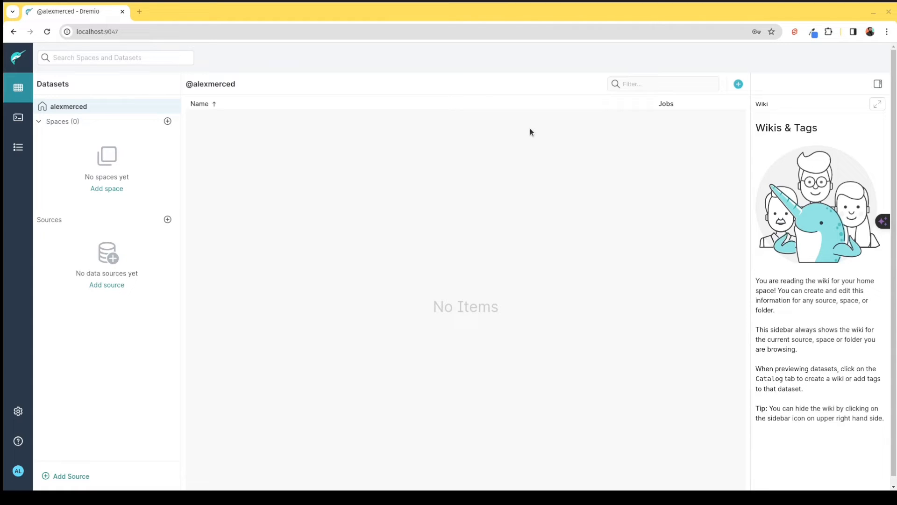
mouse_move(477, 130)
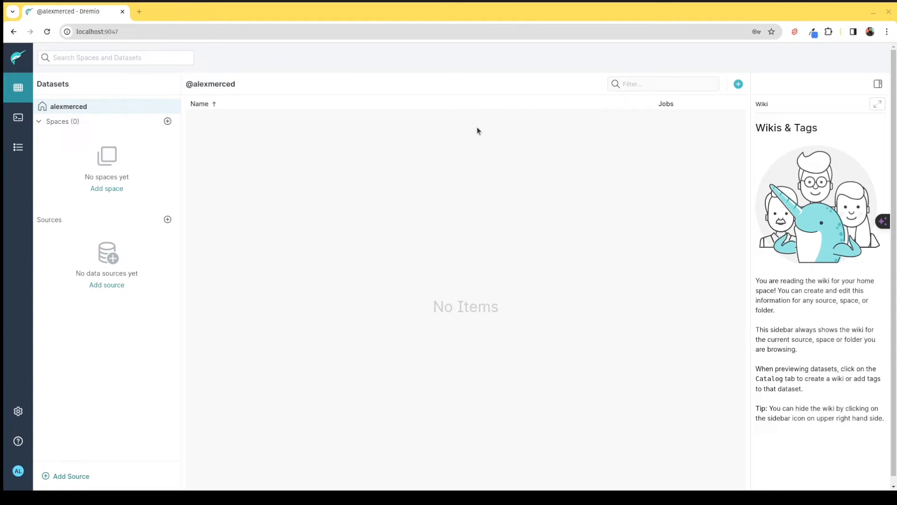
mouse_move(91, 339)
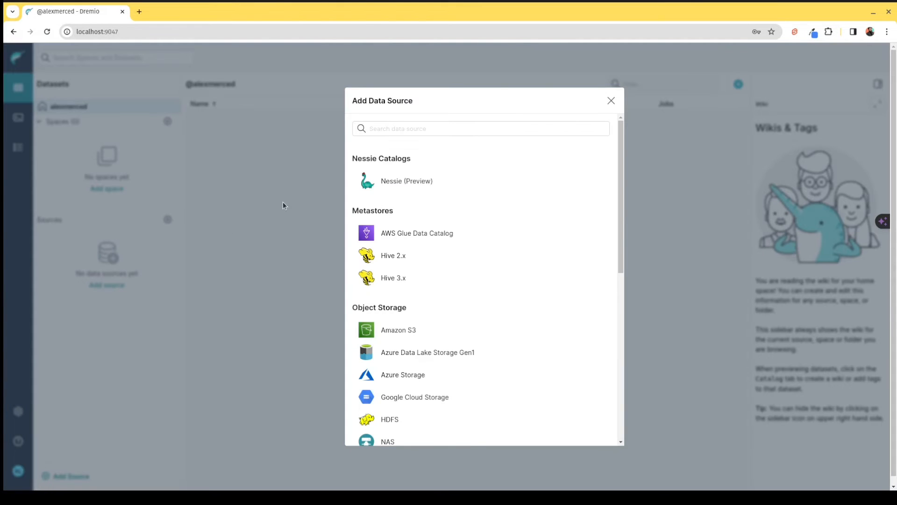
mouse_move(393, 180)
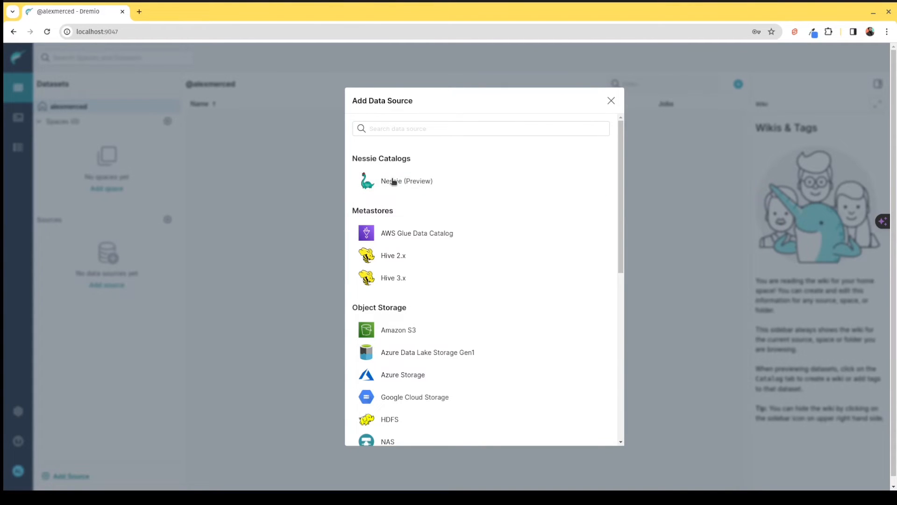
Step: Scroll through the Add Data Source list of storage and database source types
scroll("down", 3)
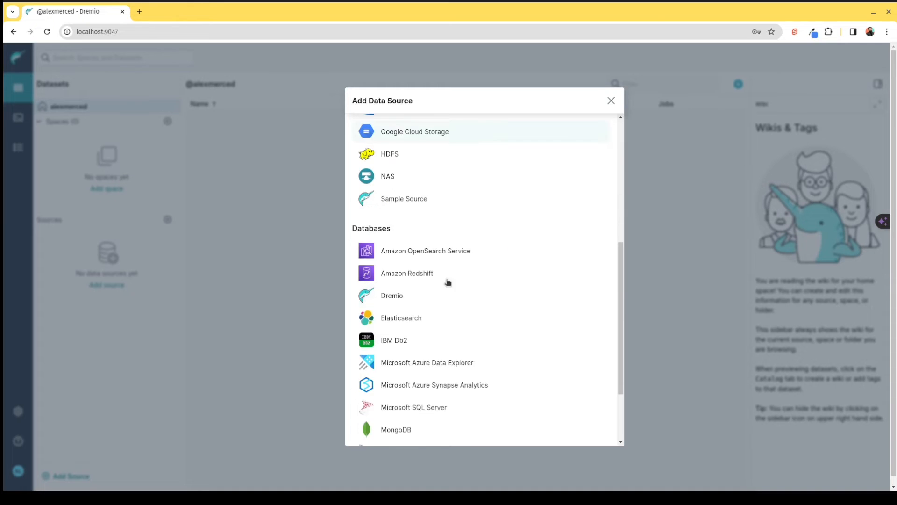
scroll("down", 3)
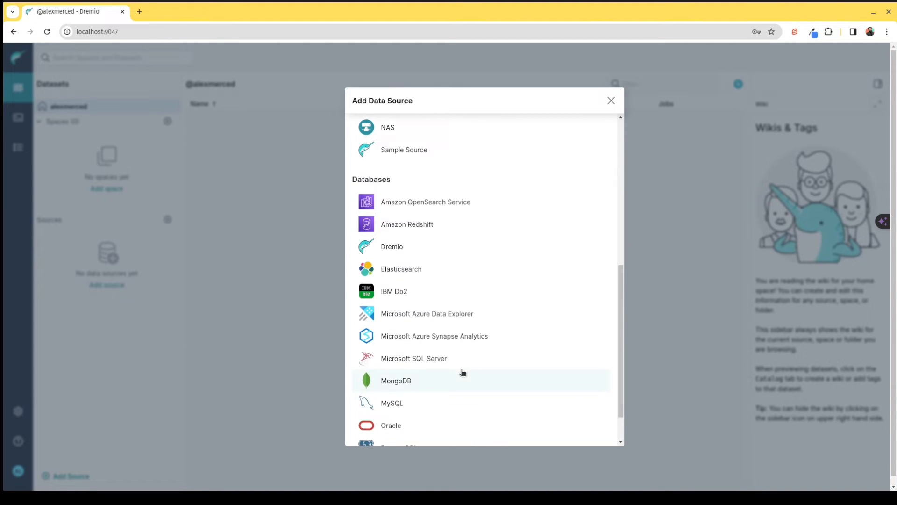
mouse_move(480, 374)
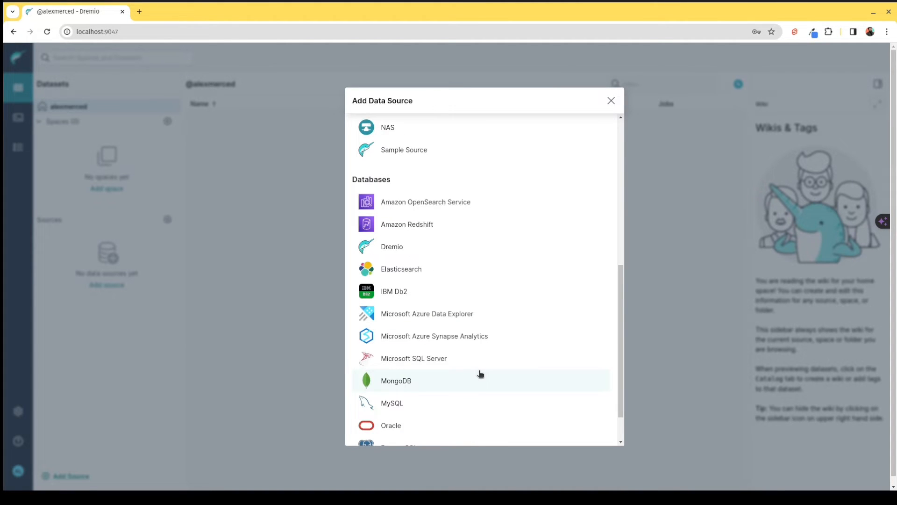
scroll("up", 3)
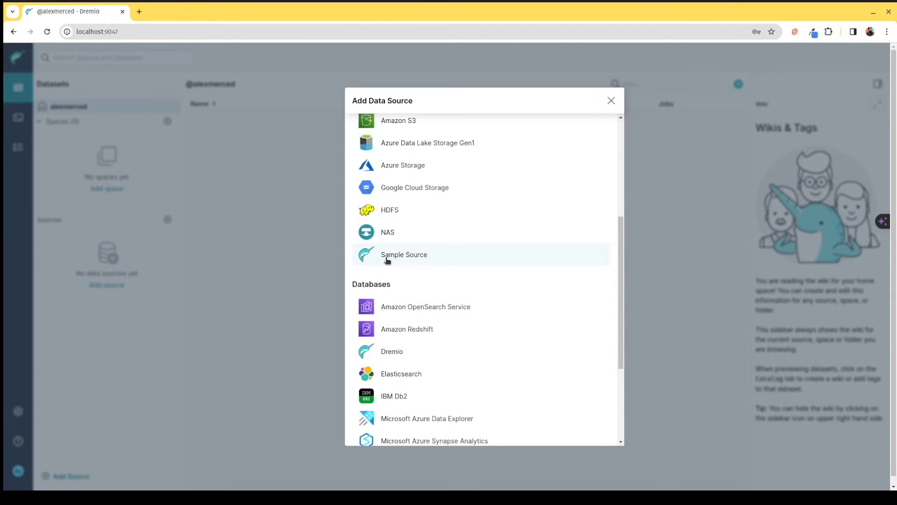
Step: Add the built-in Samples source and browse into its samples.dremio.com folder
left_click(404, 254)
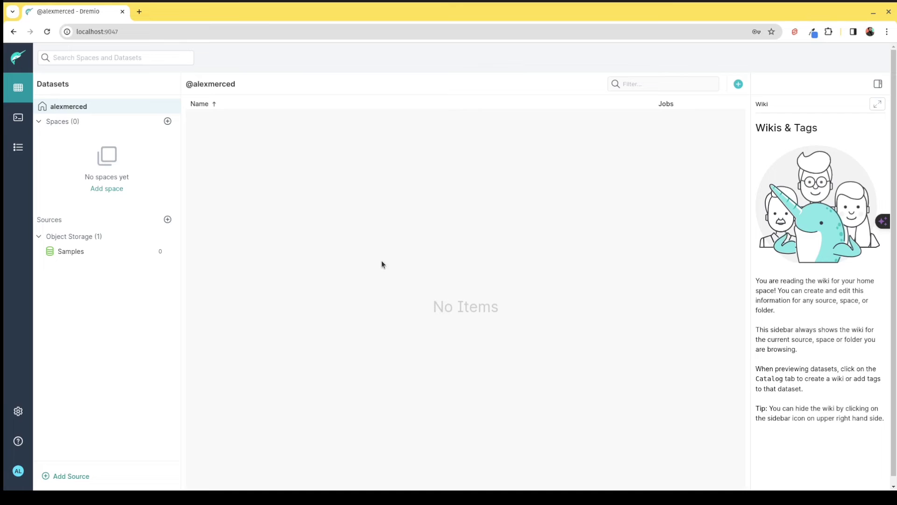
mouse_move(70, 251)
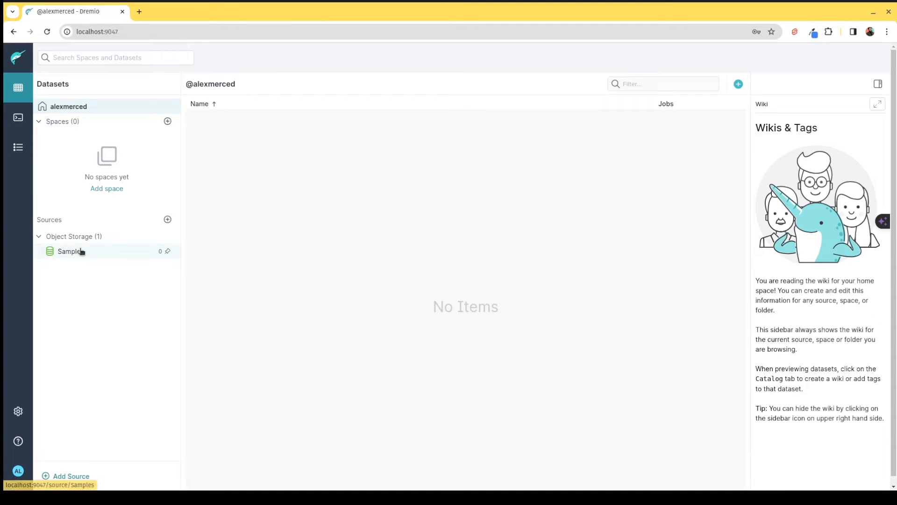
mouse_move(90, 258)
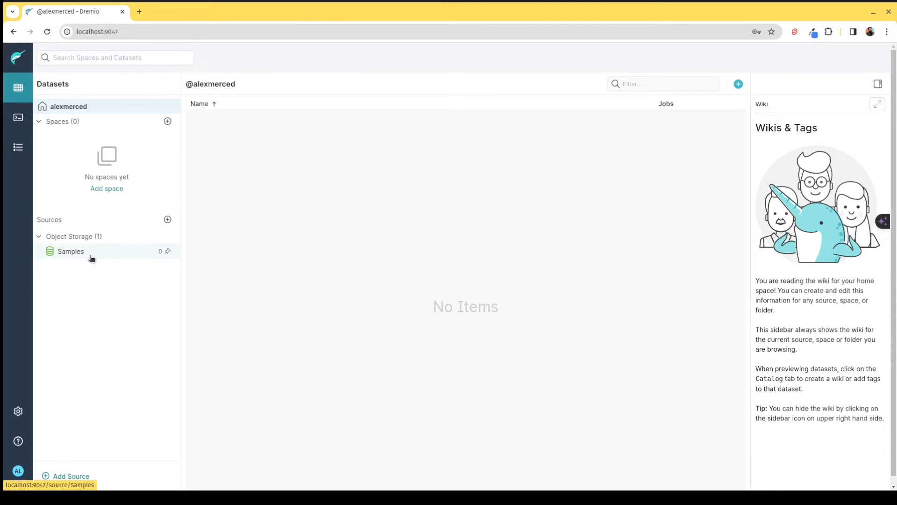
left_click(71, 250)
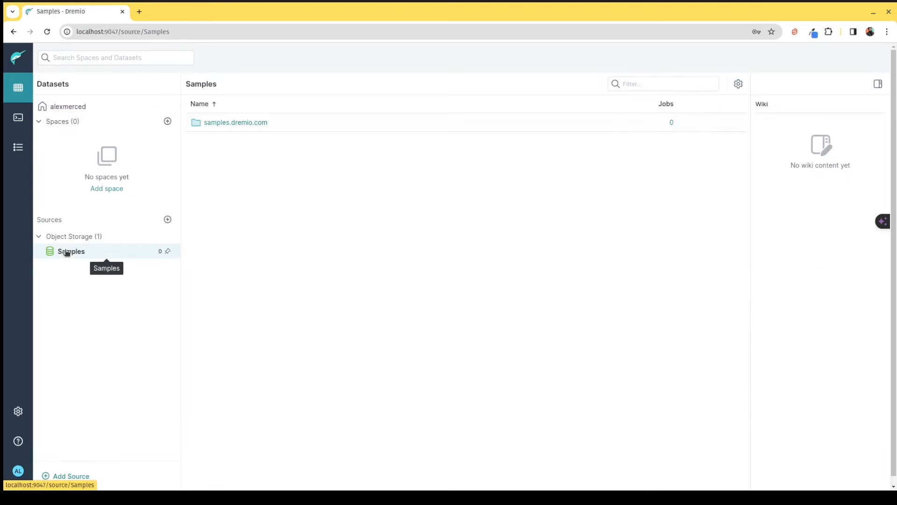
mouse_move(245, 129)
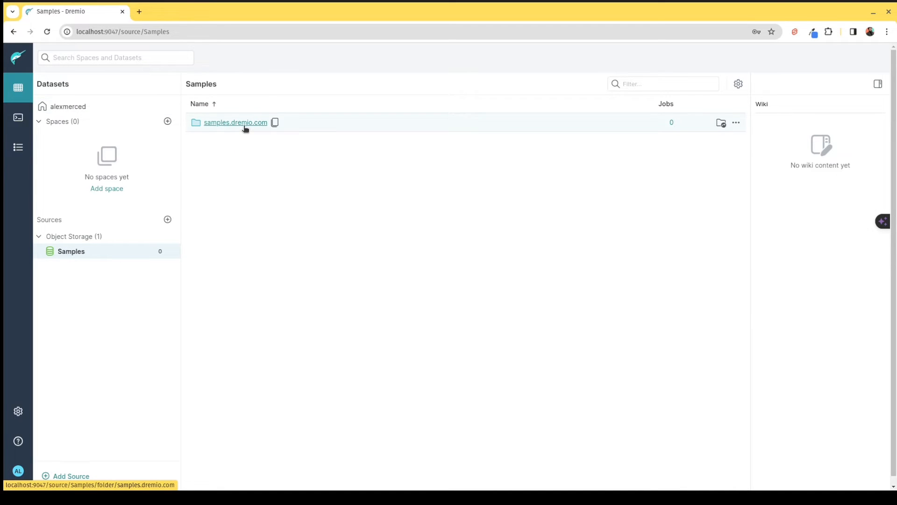
left_click(236, 122)
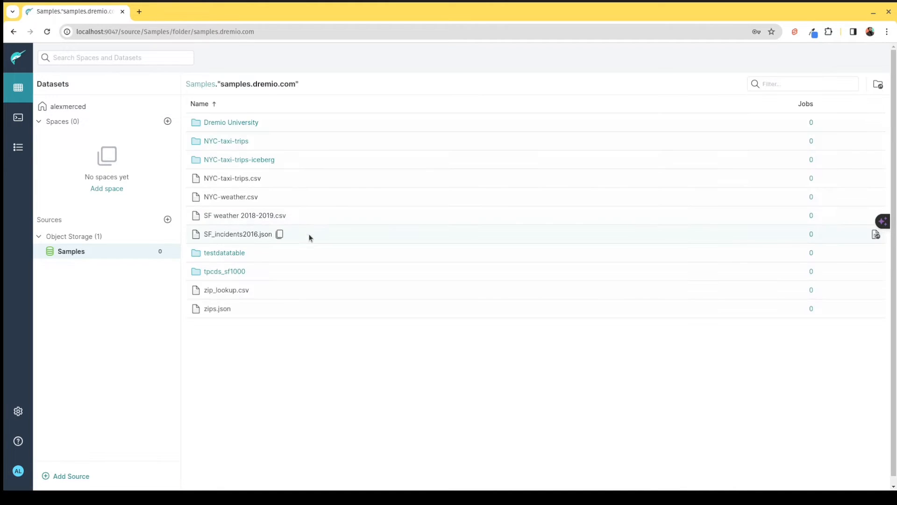
mouse_move(249, 341)
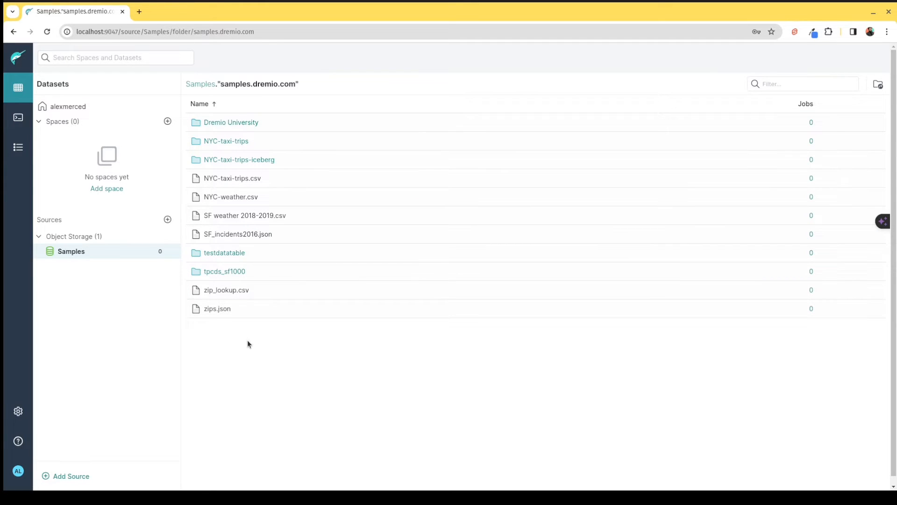
mouse_move(237, 132)
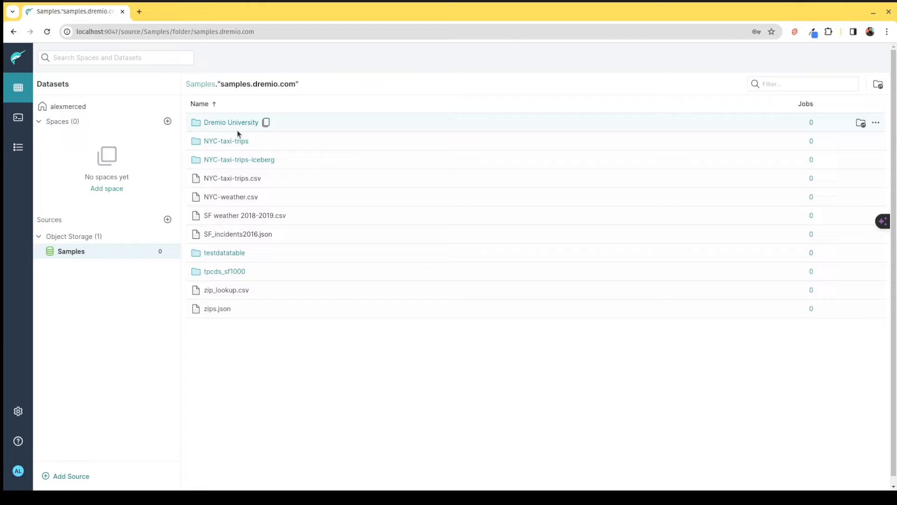
mouse_move(238, 160)
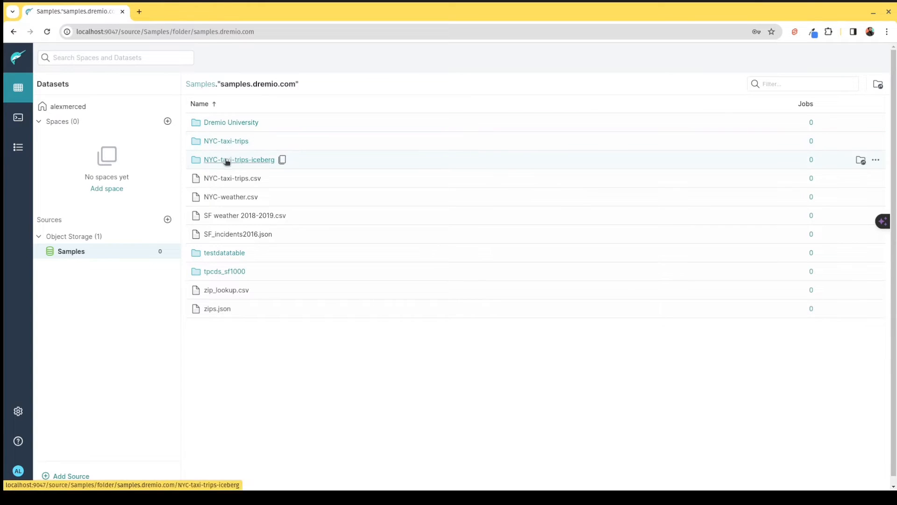
mouse_move(216, 165)
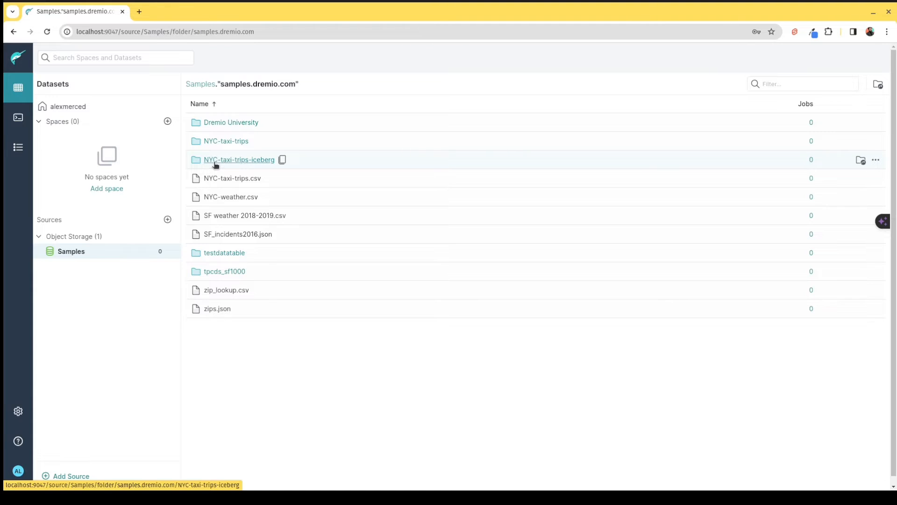
mouse_move(437, 164)
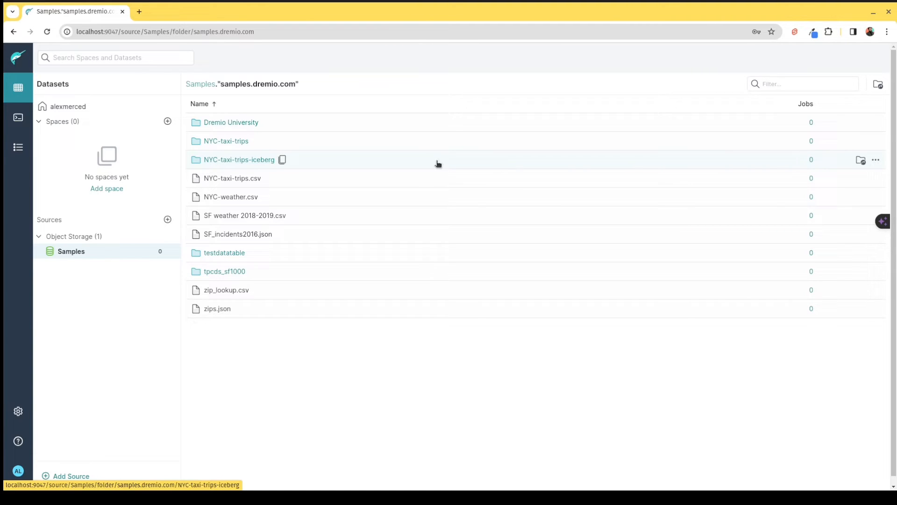
mouse_move(860, 160)
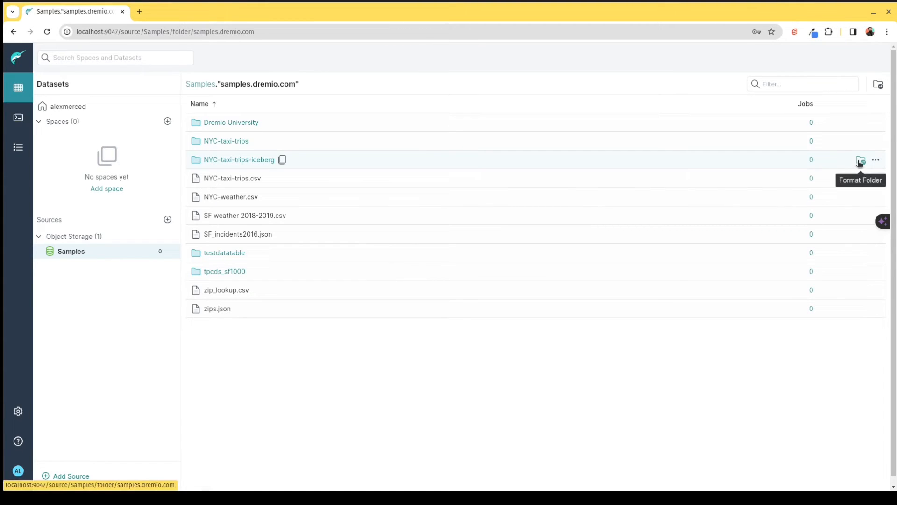
left_click(861, 160)
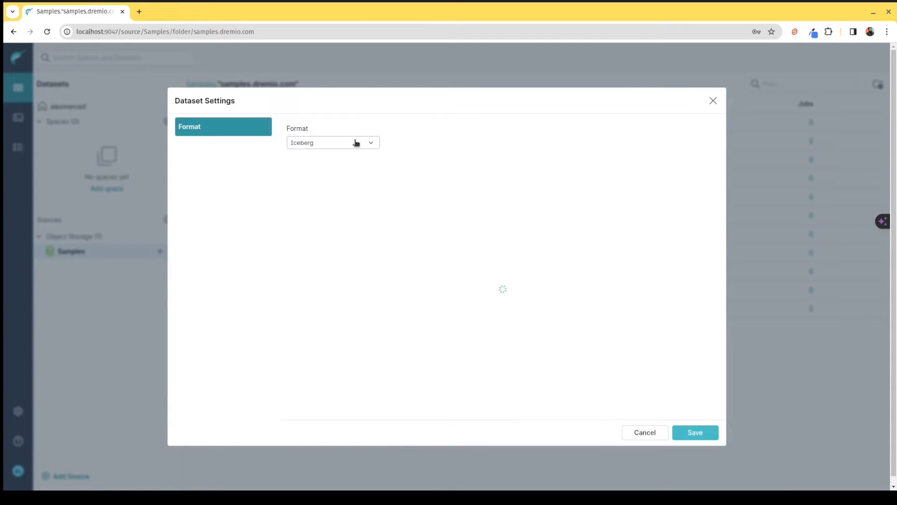
left_click(333, 142)
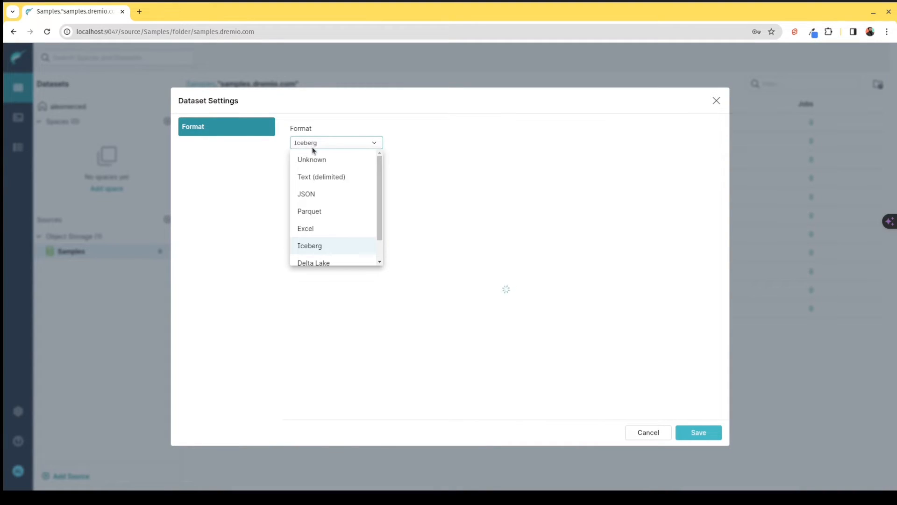
mouse_move(562, 356)
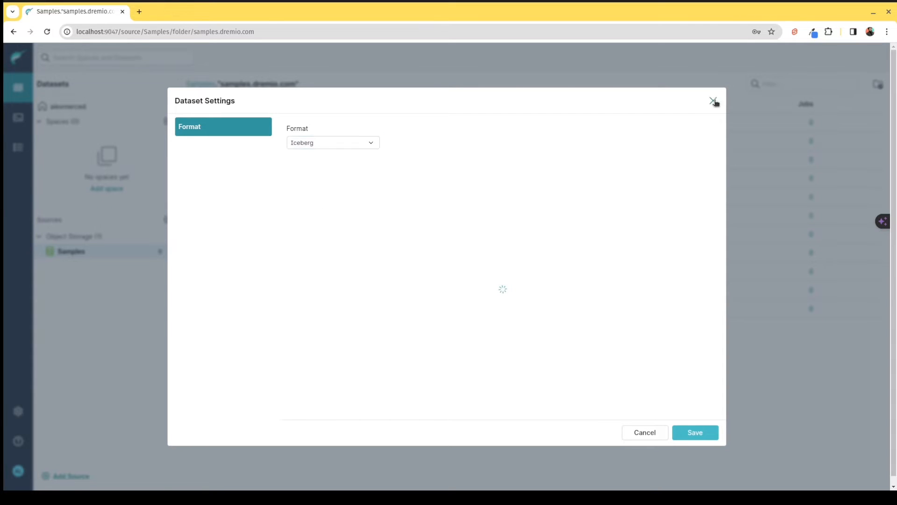
left_click(714, 101)
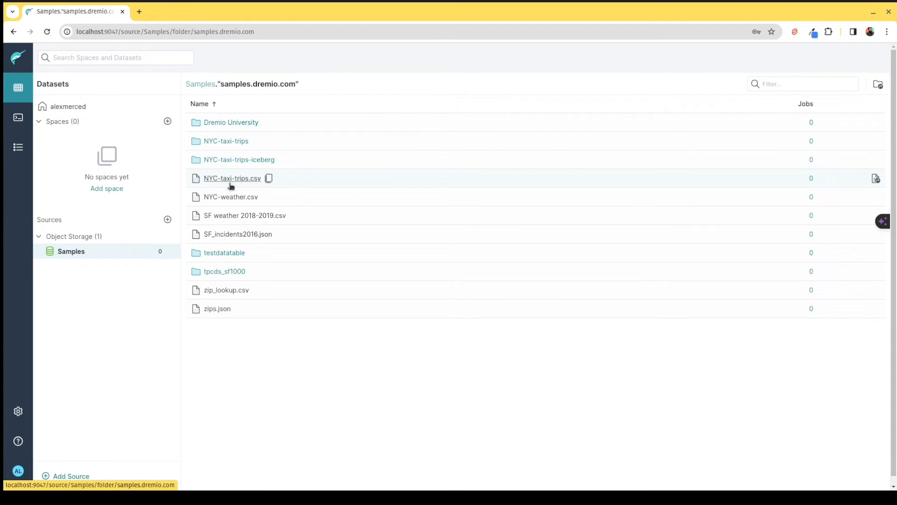
mouse_move(250, 252)
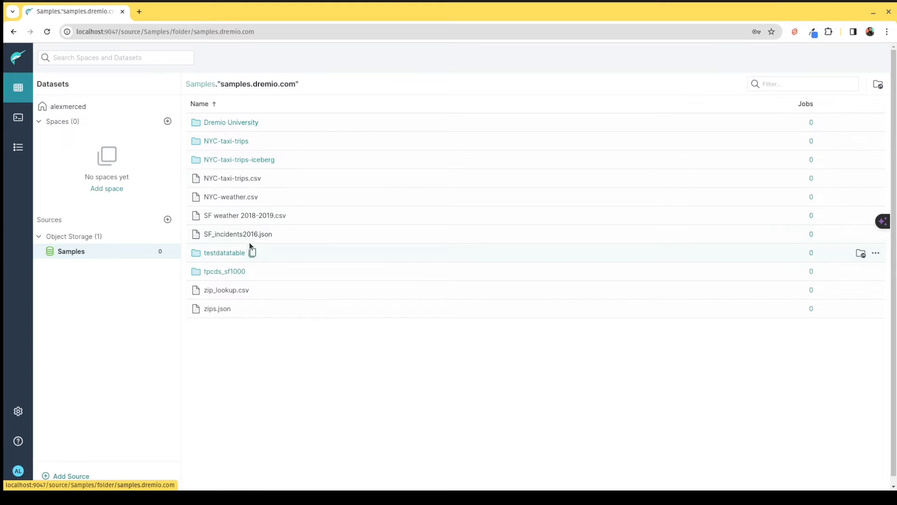
mouse_move(233, 178)
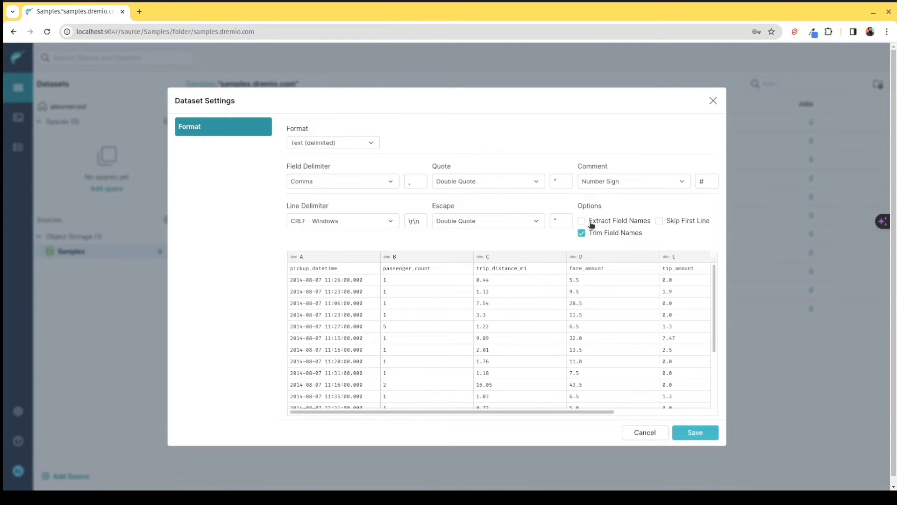
Step: Enable Extract Field Names for NYC-taxi-trips.csv and apply the comma-delimited text format
left_click(581, 220)
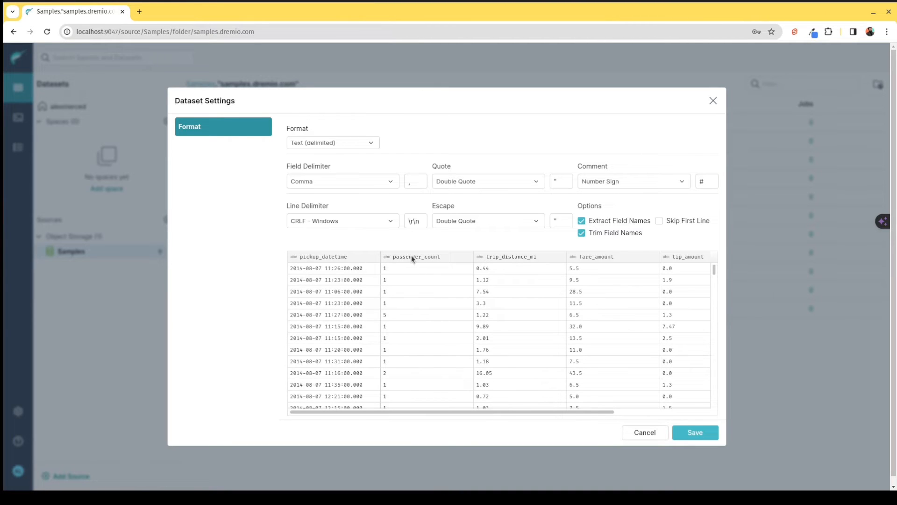
left_click(694, 431)
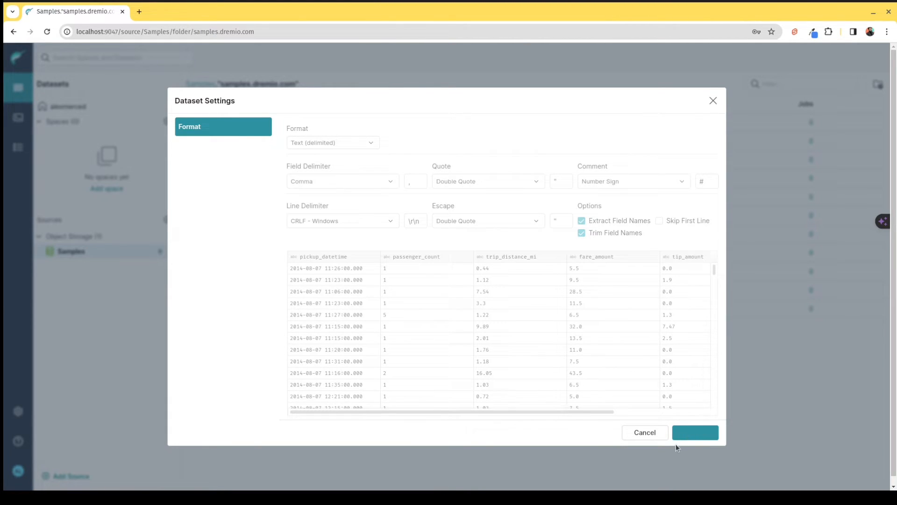
Step: Save the format settings and select the SELECT * FROM "NYC-taxi-trips.csv" query line
left_click(694, 432)
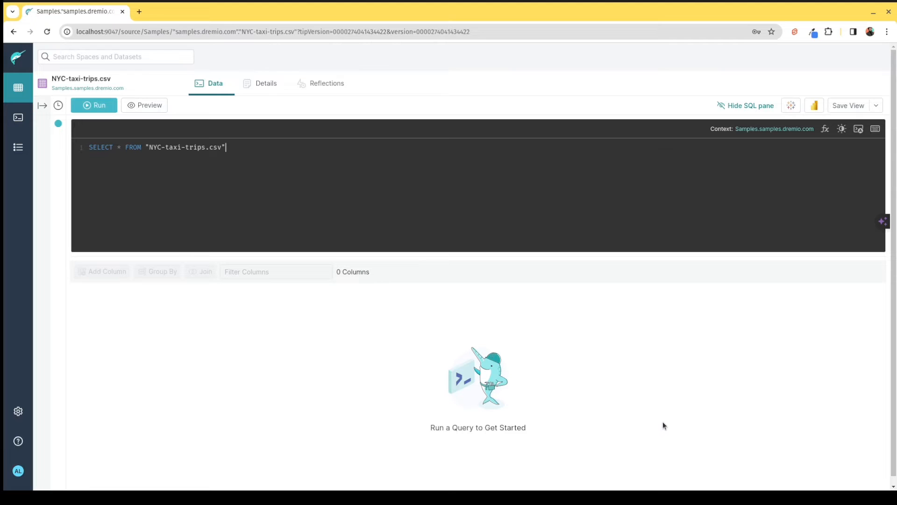
mouse_move(644, 433)
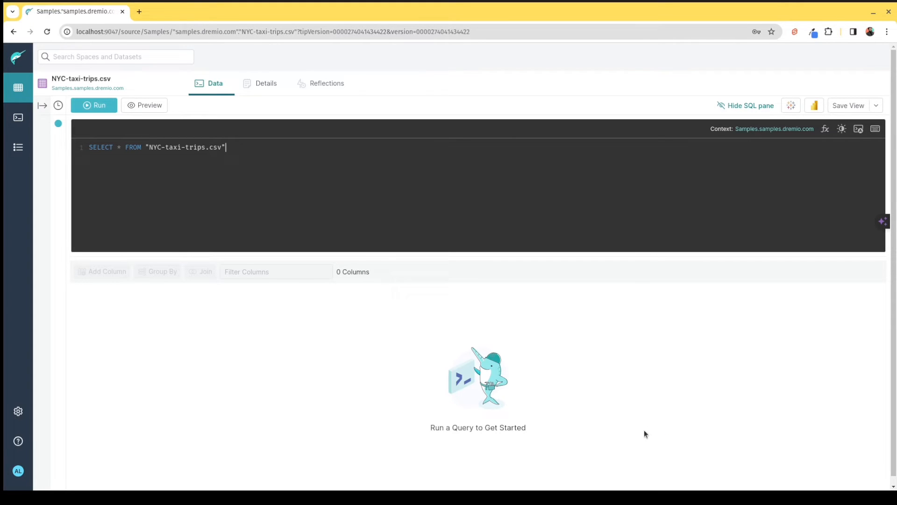
mouse_move(558, 319)
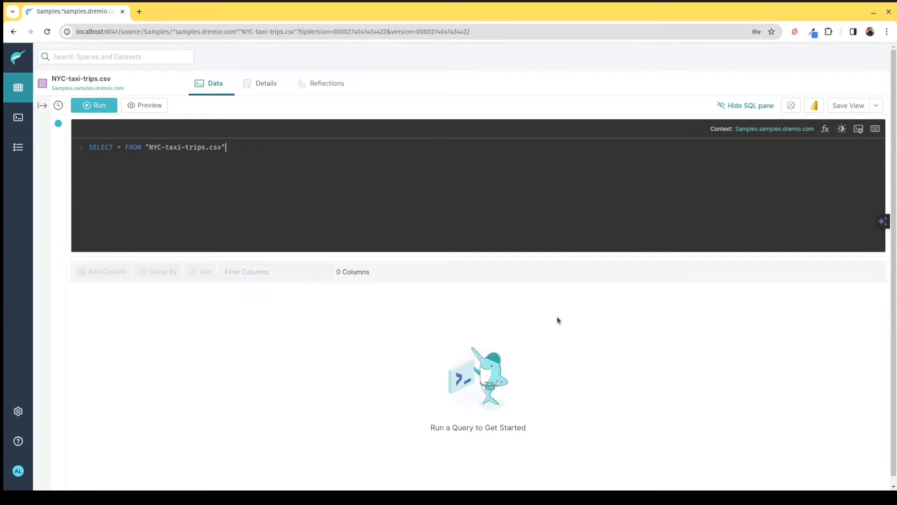
mouse_move(554, 314)
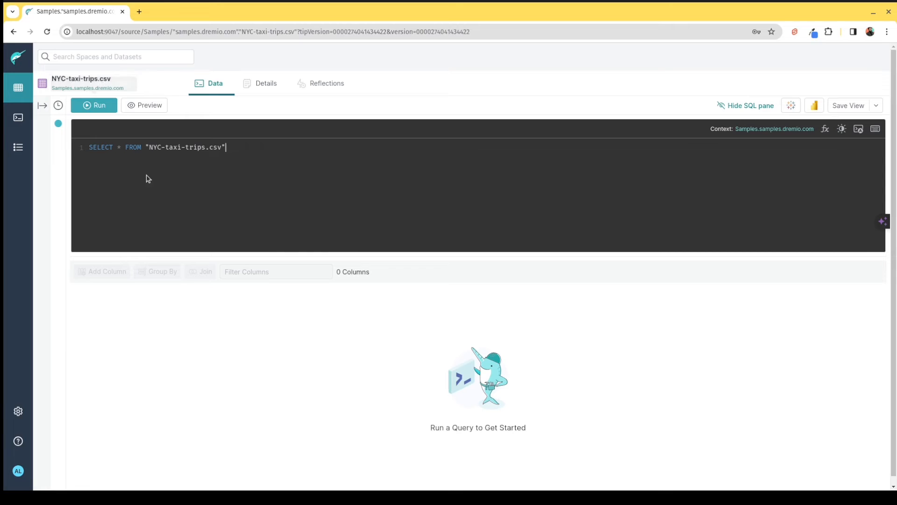
mouse_move(57, 157)
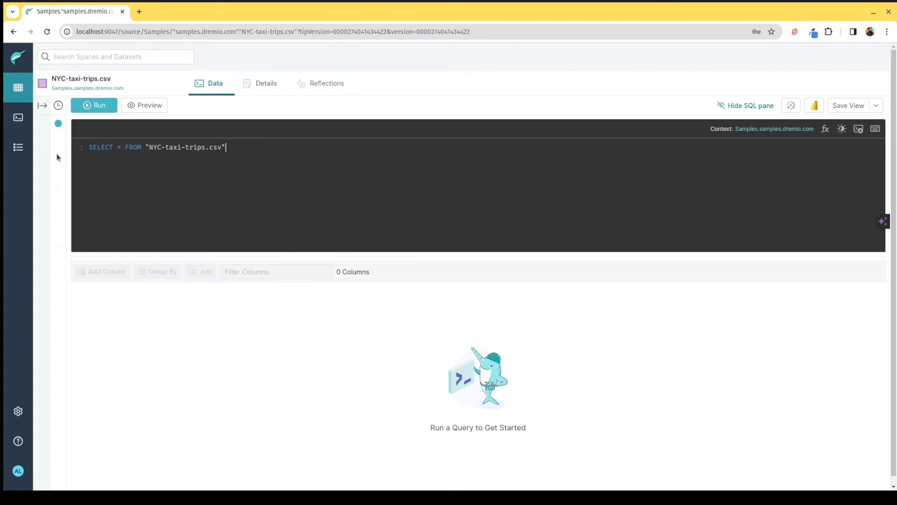
mouse_move(228, 334)
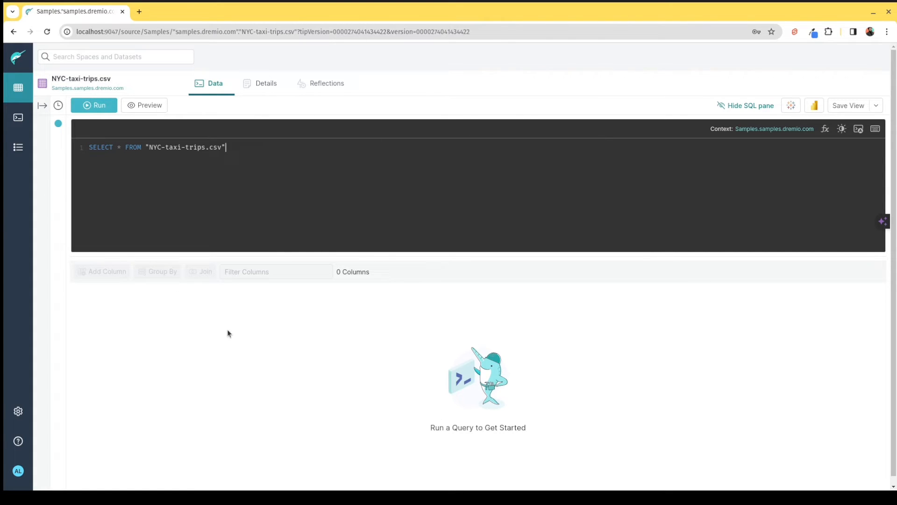
mouse_move(228, 143)
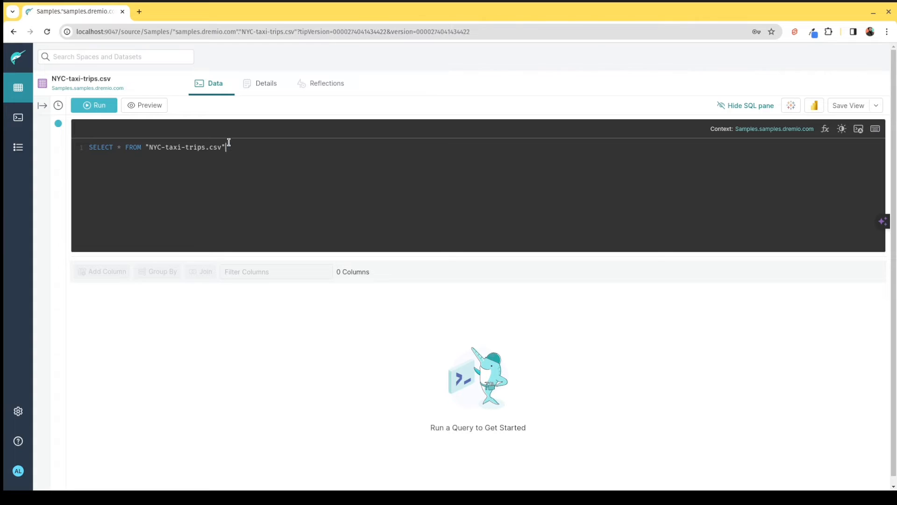
triple_click(155, 147)
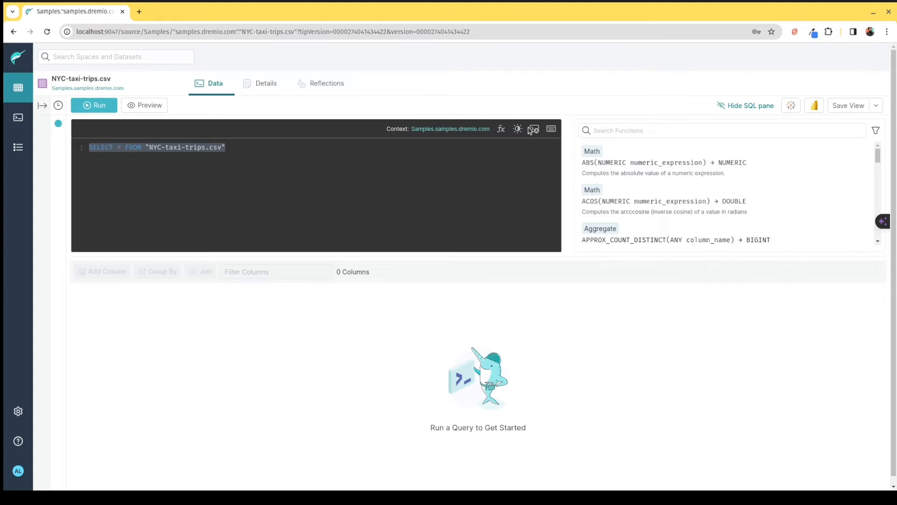
mouse_move(621, 165)
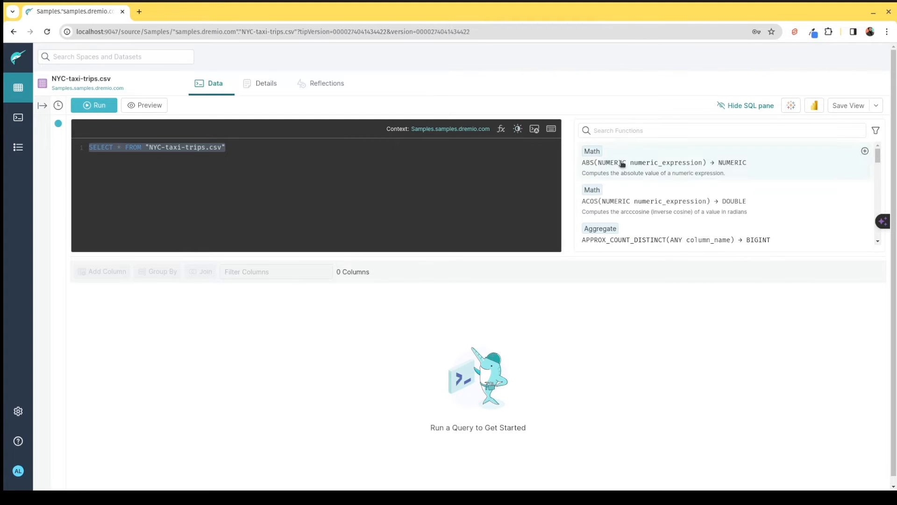
mouse_move(552, 223)
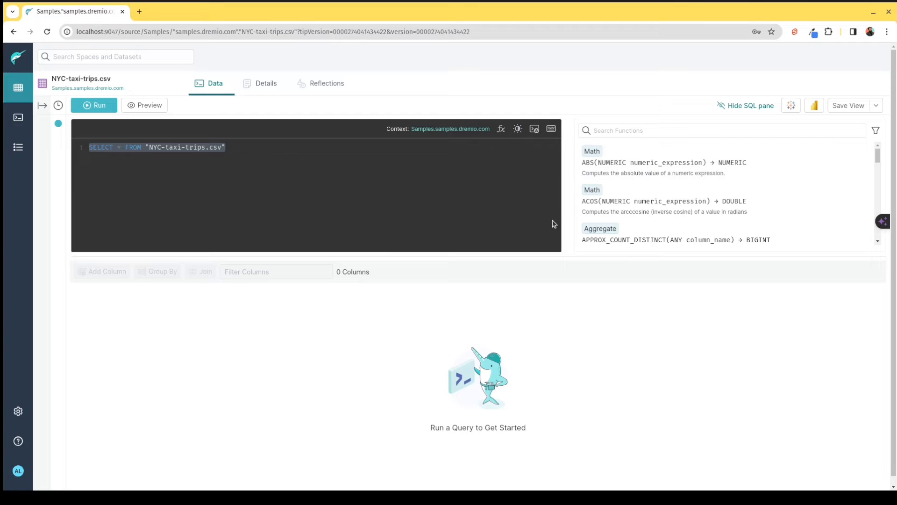
mouse_move(498, 134)
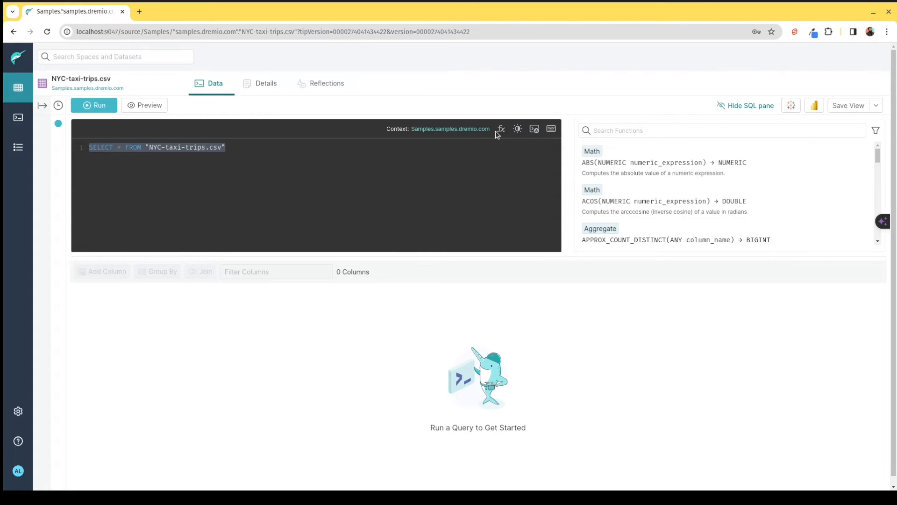
left_click(94, 106)
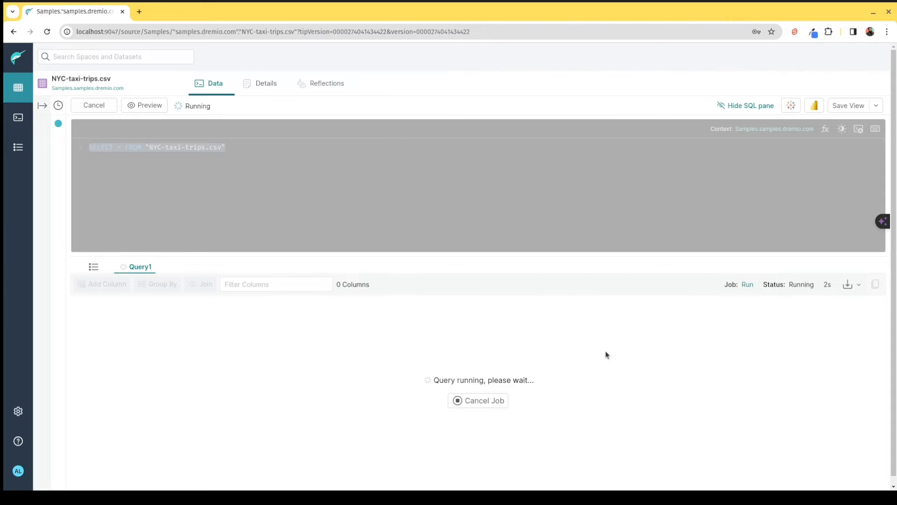
mouse_move(499, 427)
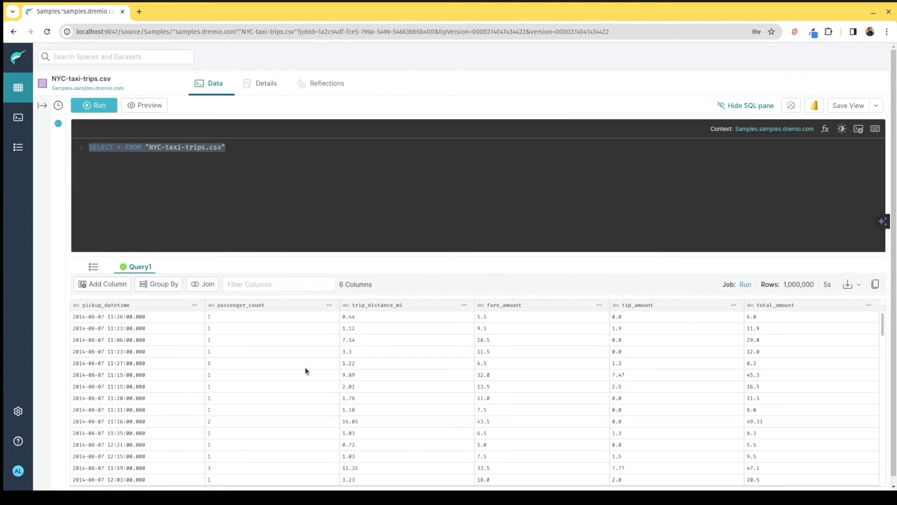
mouse_move(106, 284)
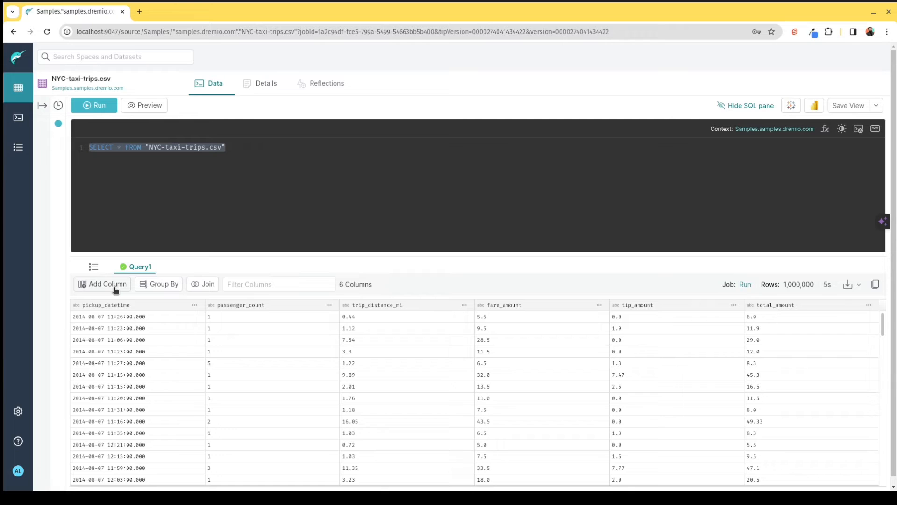
mouse_move(173, 299)
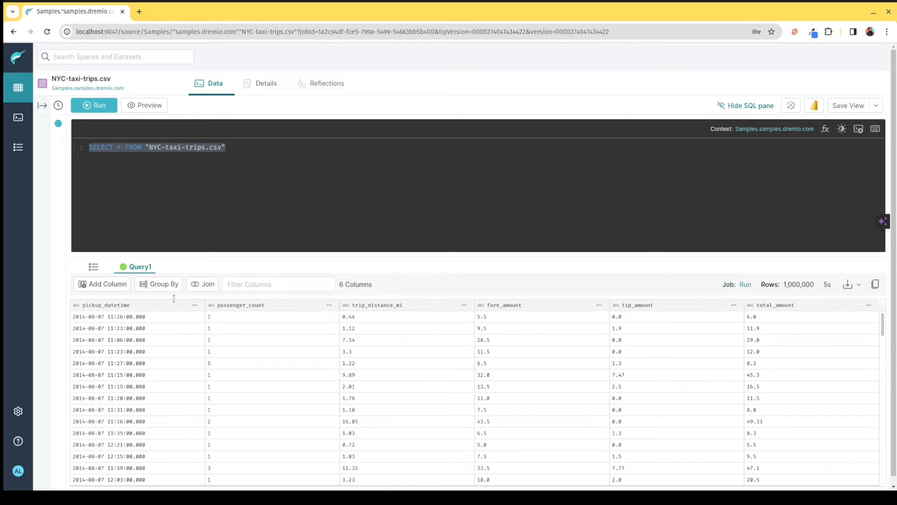
mouse_move(575, 325)
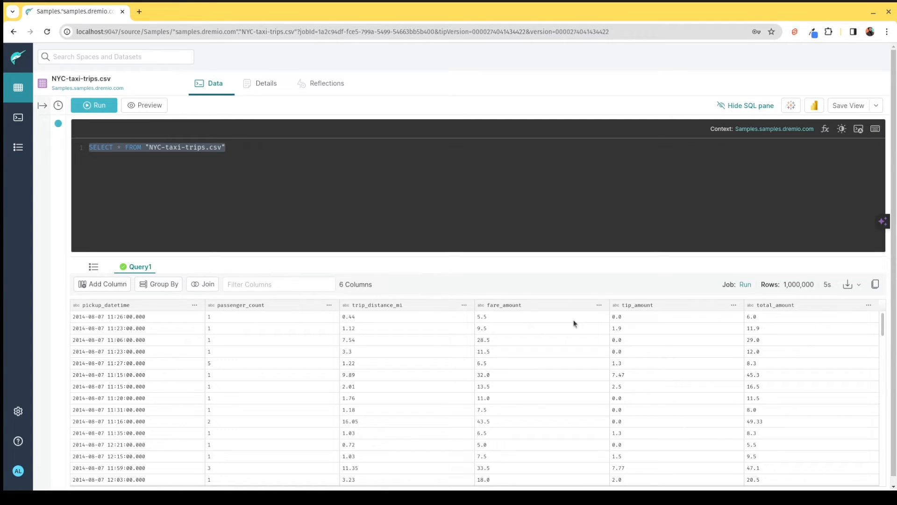
mouse_move(782, 367)
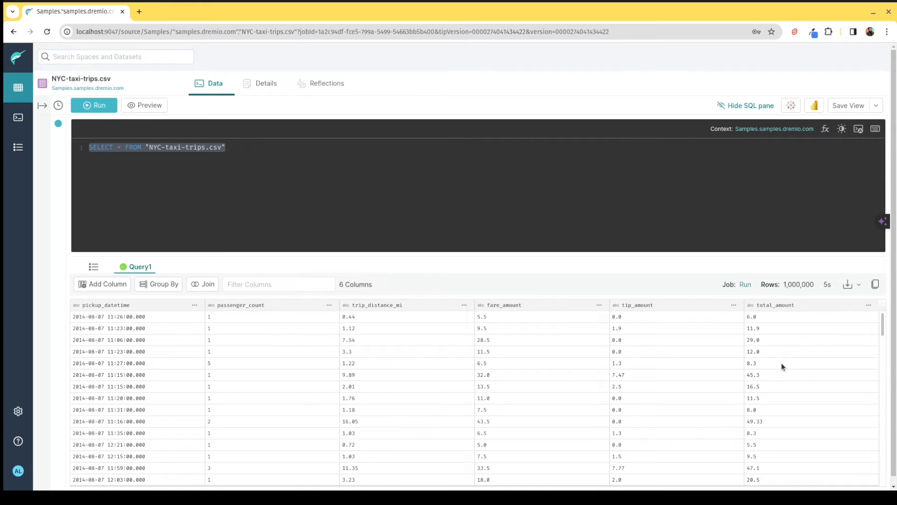
mouse_move(466, 364)
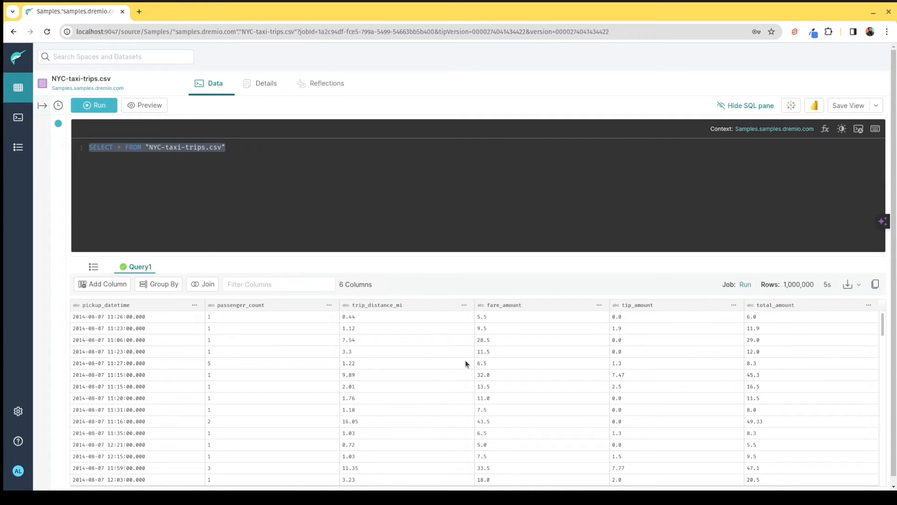
triple_click(154, 147)
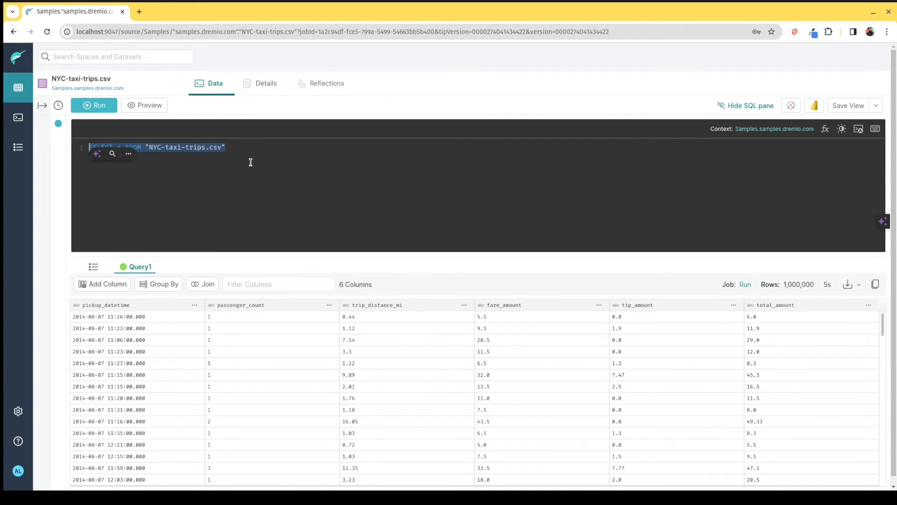
left_click(226, 146)
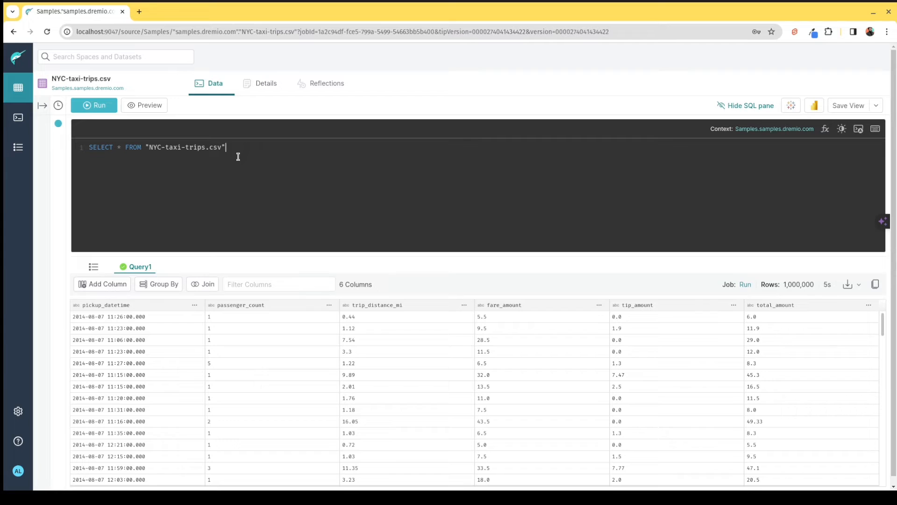
mouse_move(879, 105)
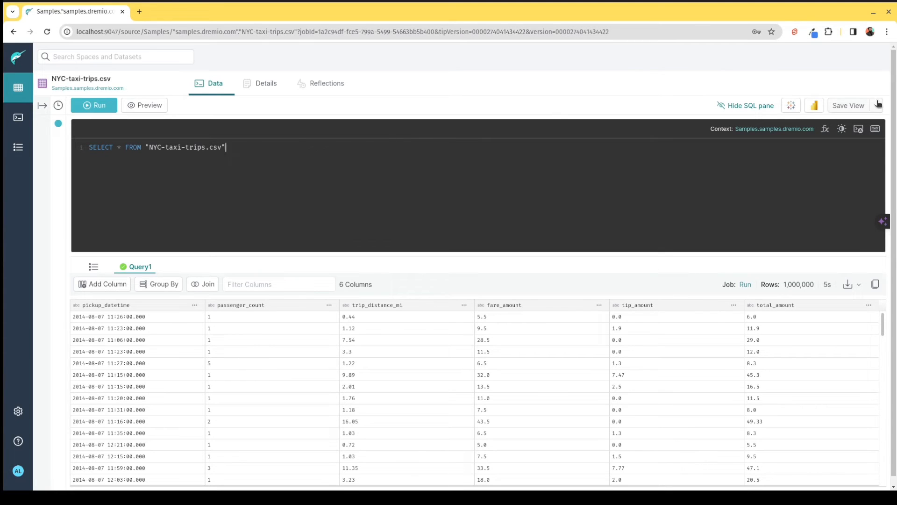
left_click(876, 106)
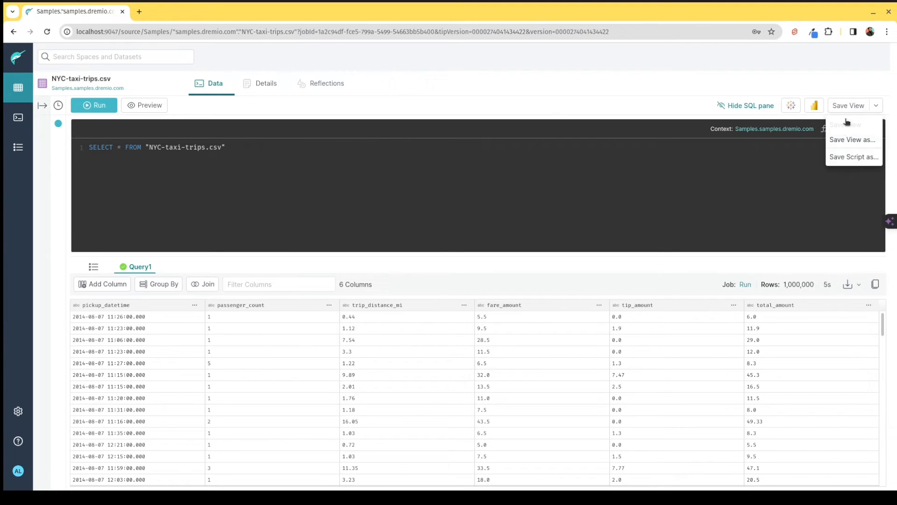
mouse_move(309, 203)
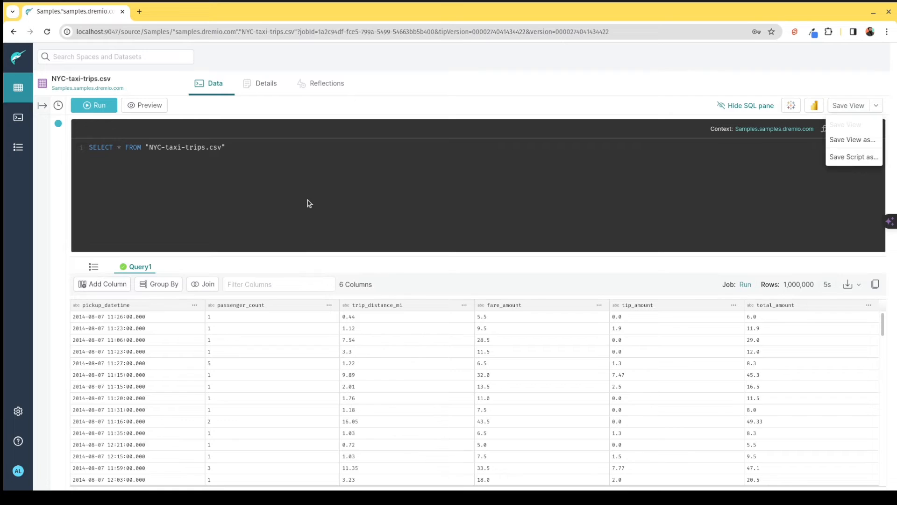
left_click(309, 203)
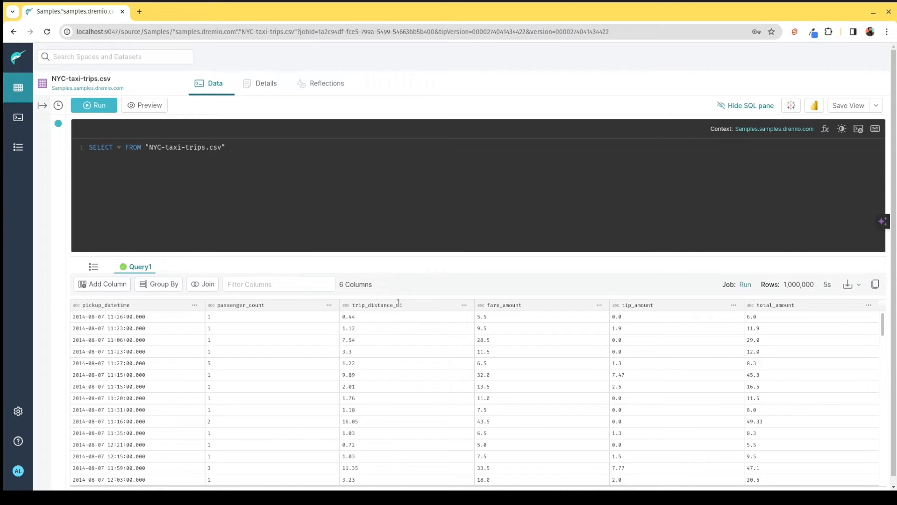
left_click(328, 305)
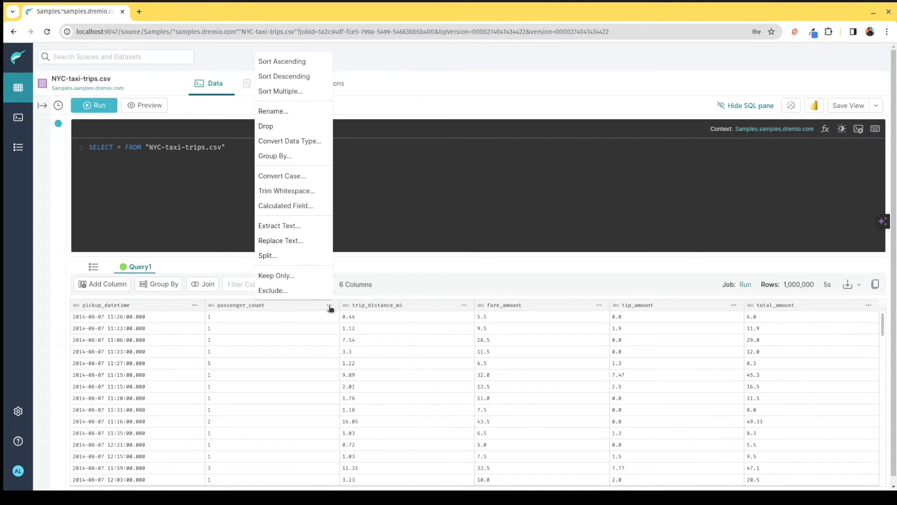
mouse_move(292, 166)
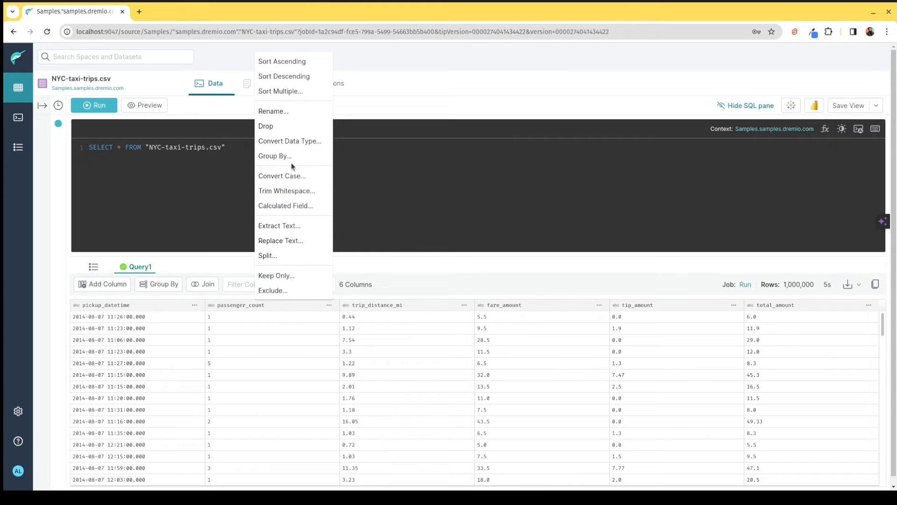
mouse_move(274, 156)
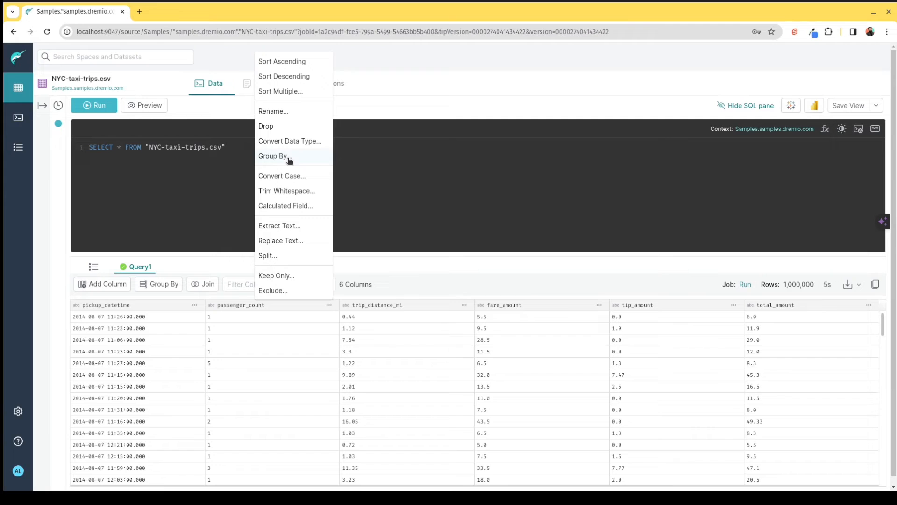
mouse_move(287, 153)
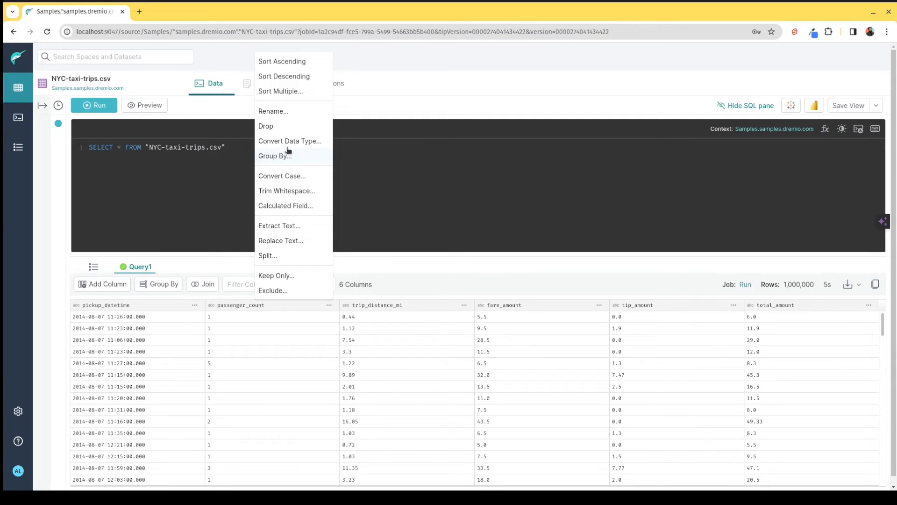
mouse_move(290, 141)
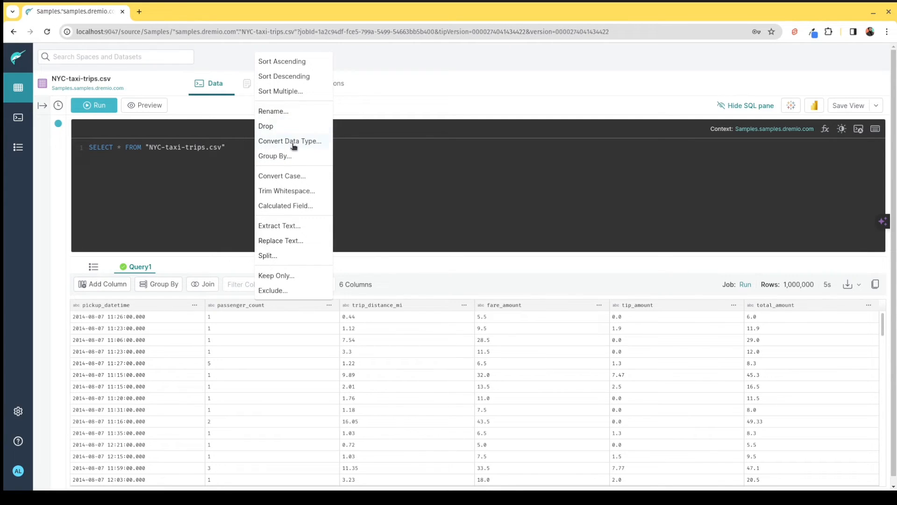
mouse_move(306, 175)
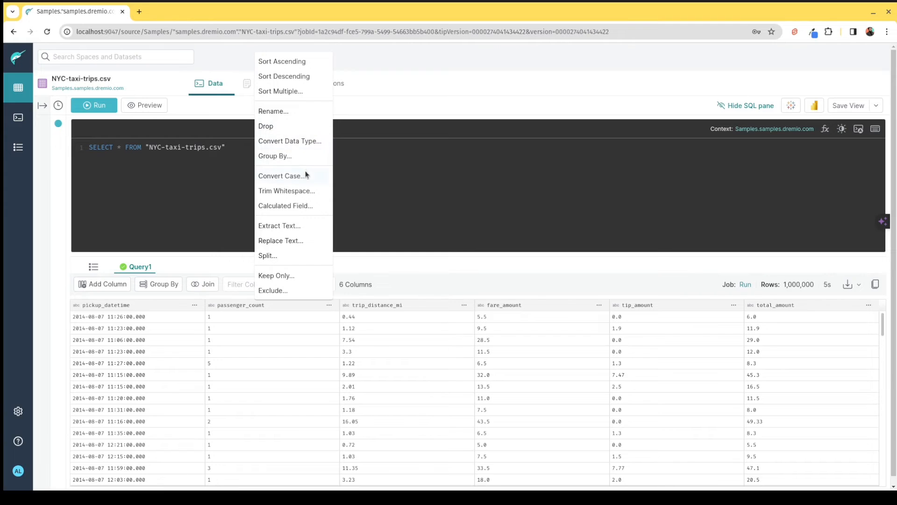
mouse_move(292, 292)
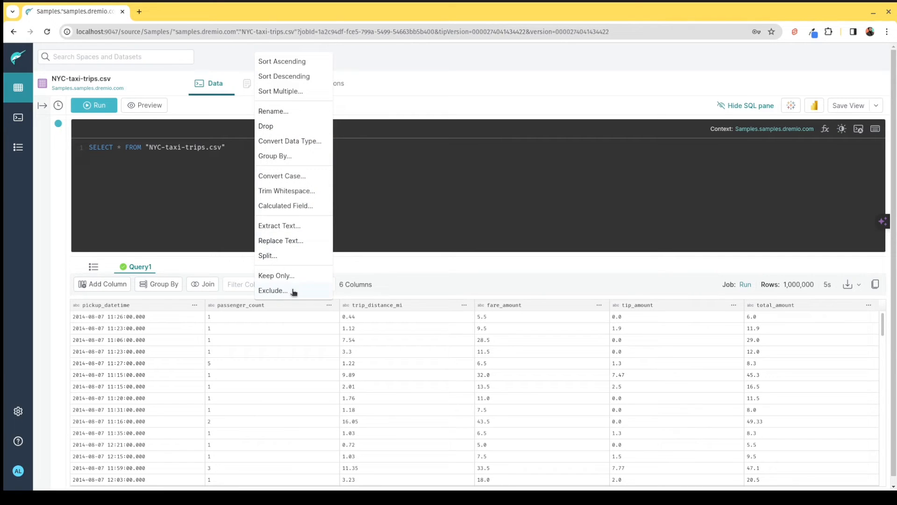
mouse_move(411, 192)
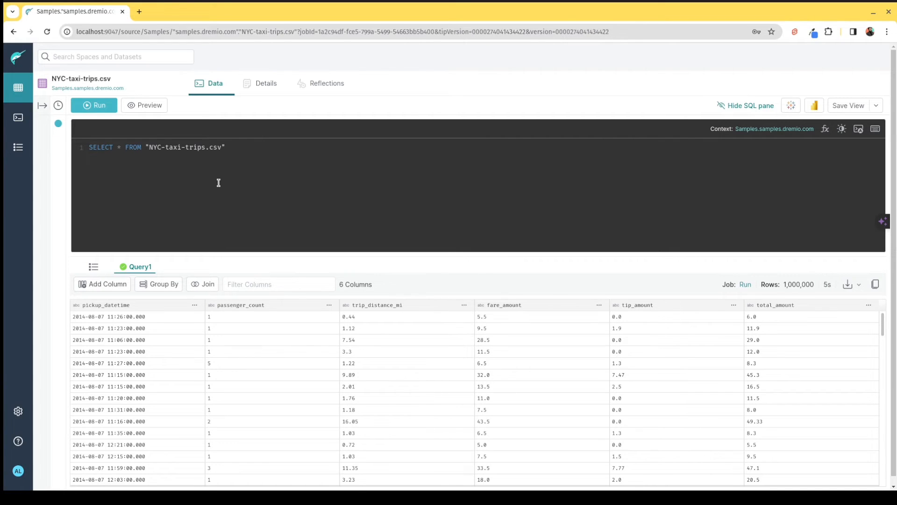
Step: View the Details page of the NYC-taxi-trips.csv dataset
left_click(266, 83)
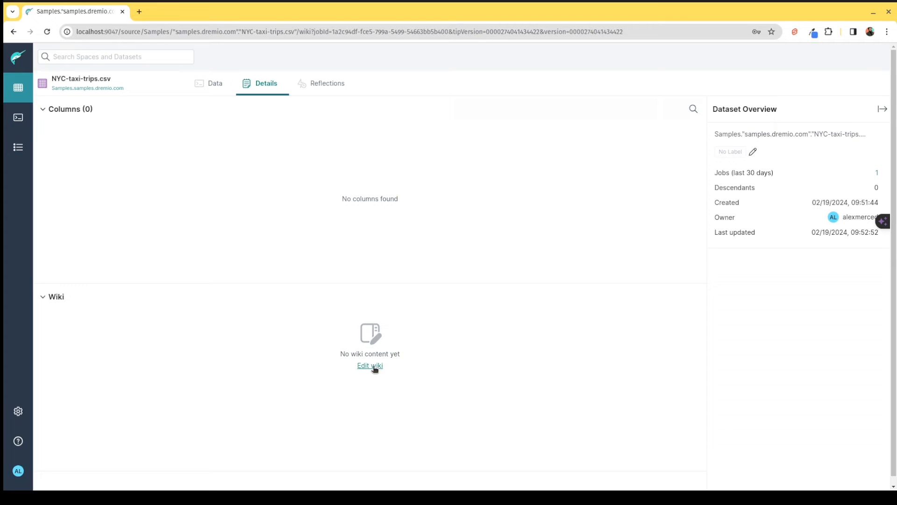
mouse_move(749, 243)
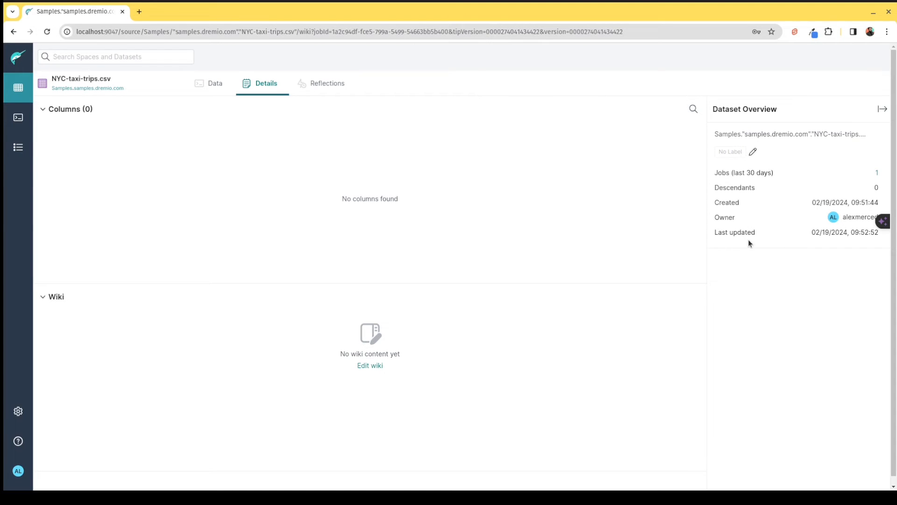
mouse_move(340, 105)
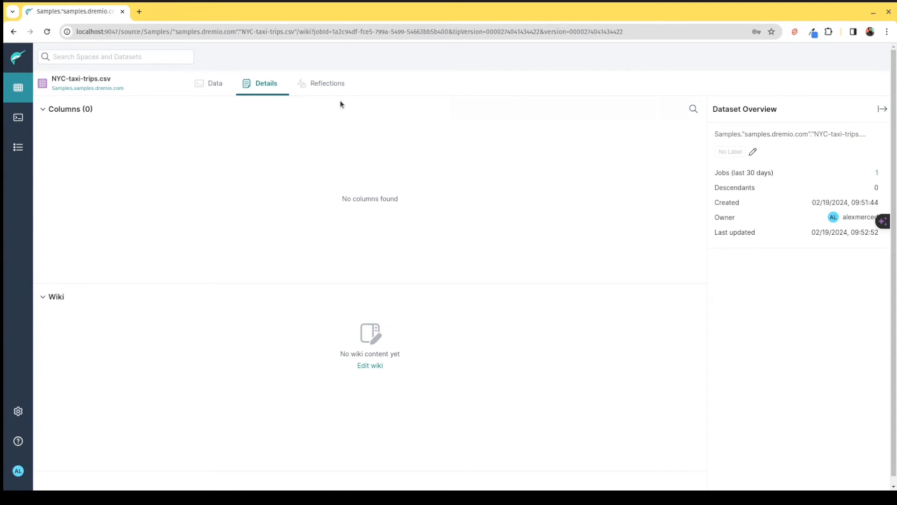
Step: View the Reflections page of the NYC-taxi-trips.csv dataset
left_click(327, 83)
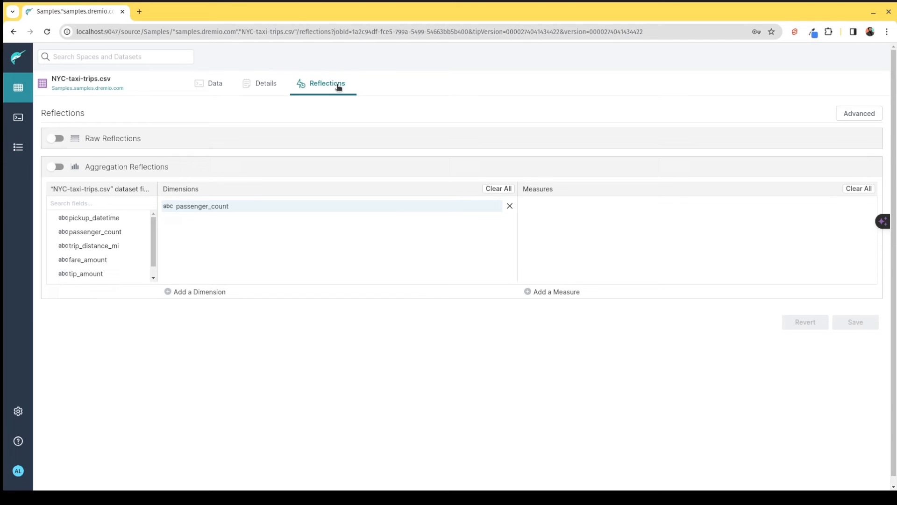
mouse_move(340, 97)
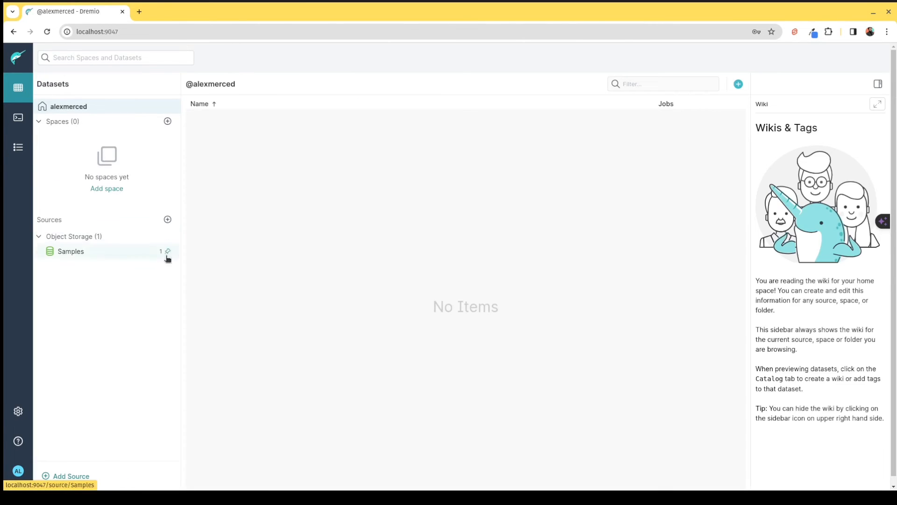
mouse_move(128, 183)
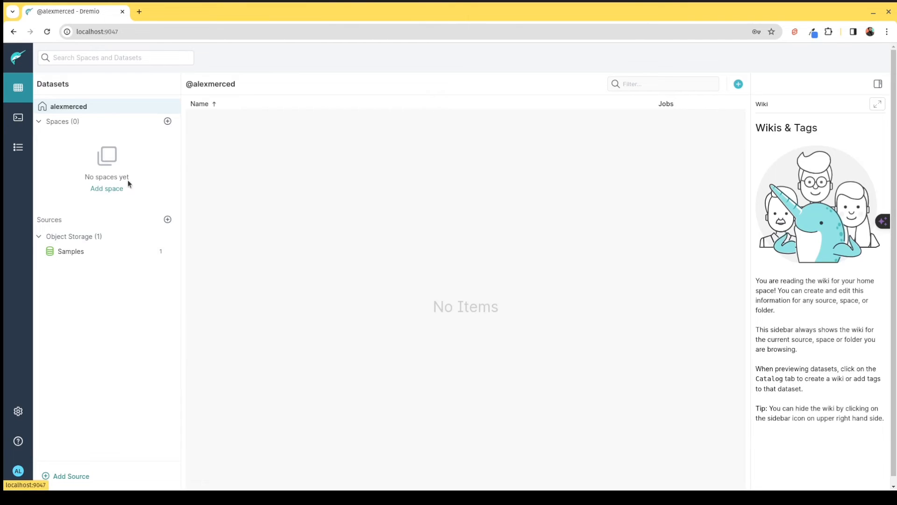
mouse_move(124, 194)
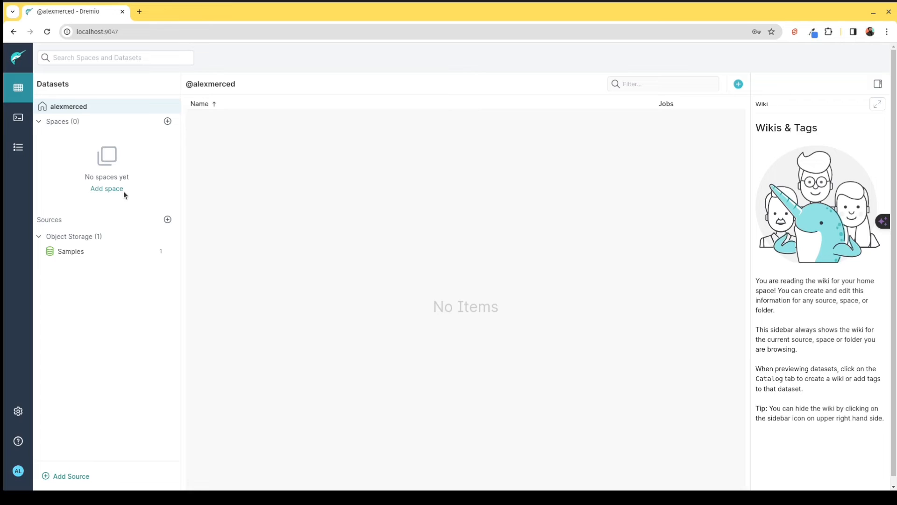
mouse_move(167, 121)
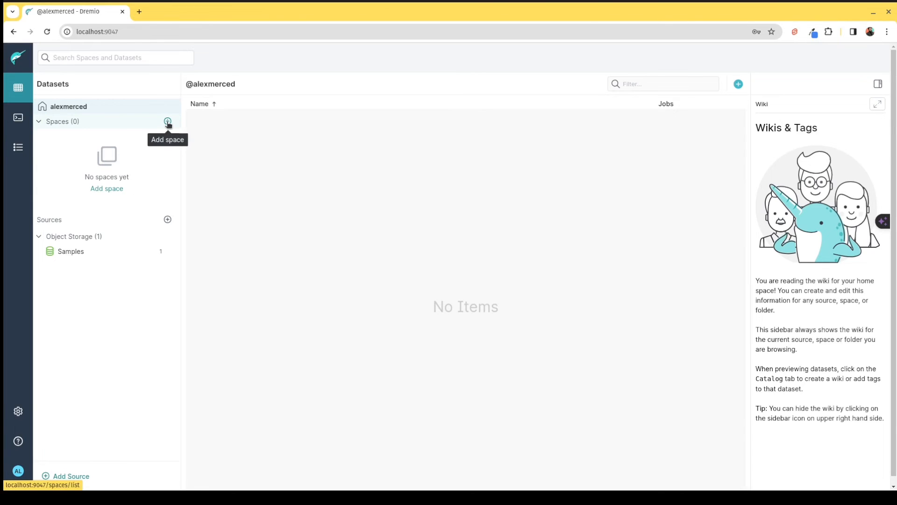
Step: Create two new spaces named Marketing and Supply Chain
left_click(168, 121)
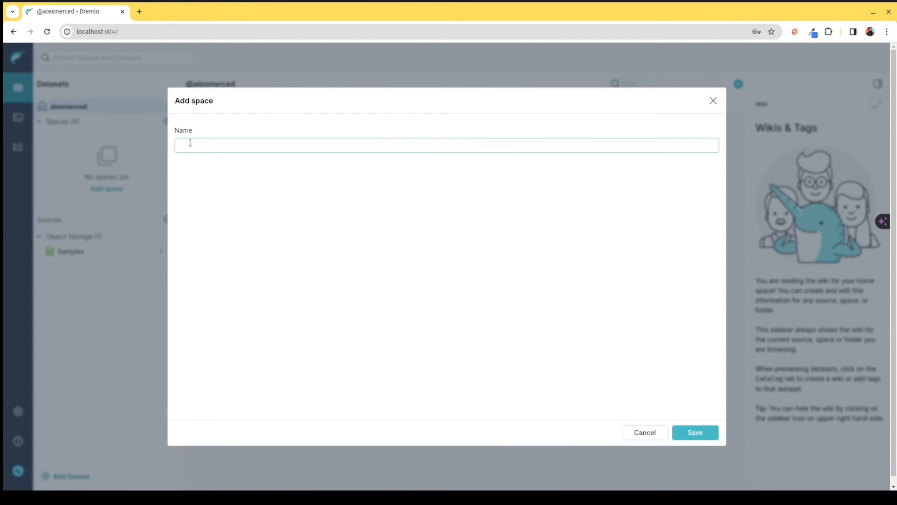
type("Marketing")
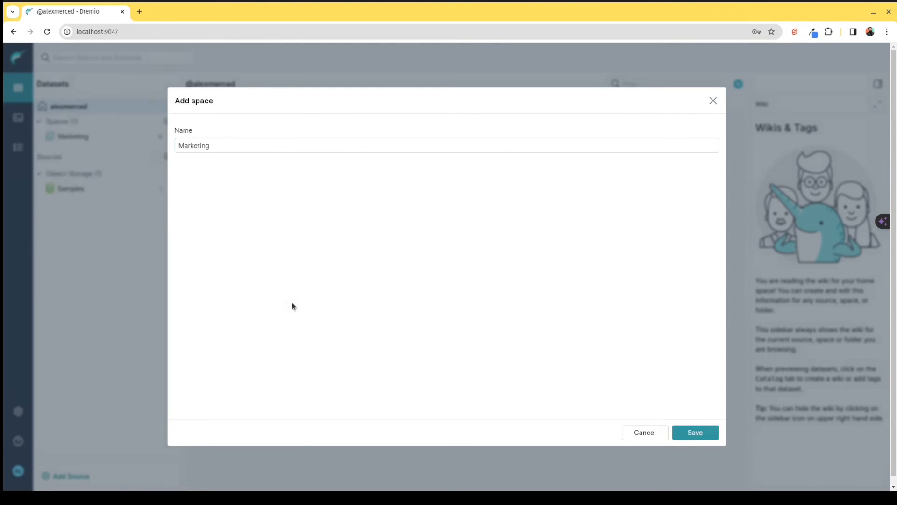
left_click(694, 432)
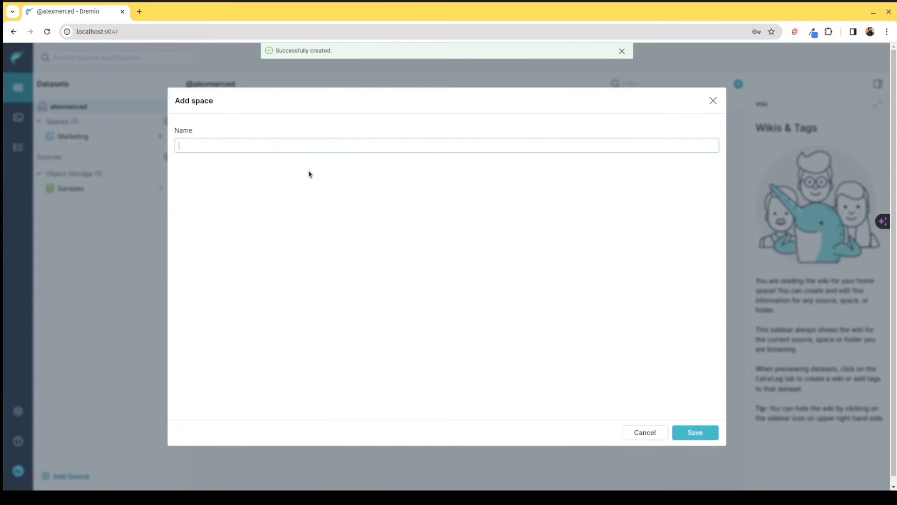
mouse_move(304, 160)
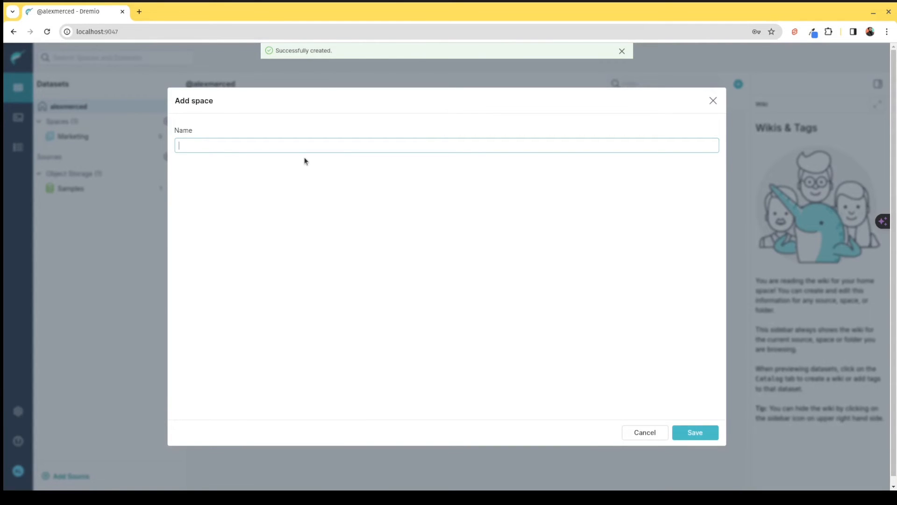
type("Supply Cha")
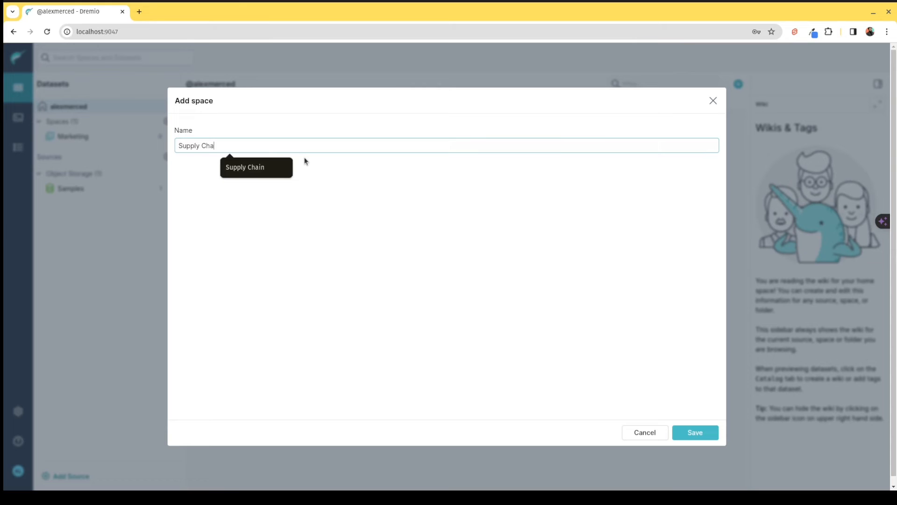
left_click(694, 431)
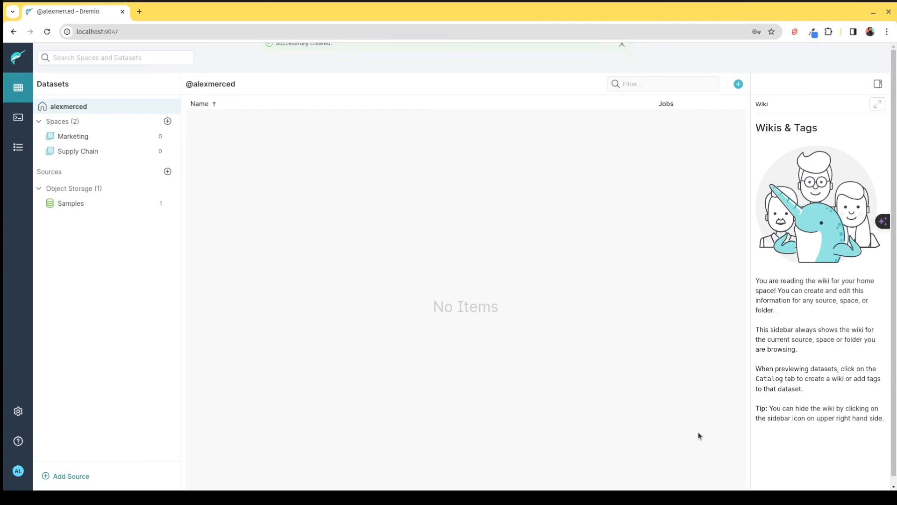
Step: Inside the Marketing space, start adding a new folder
left_click(73, 136)
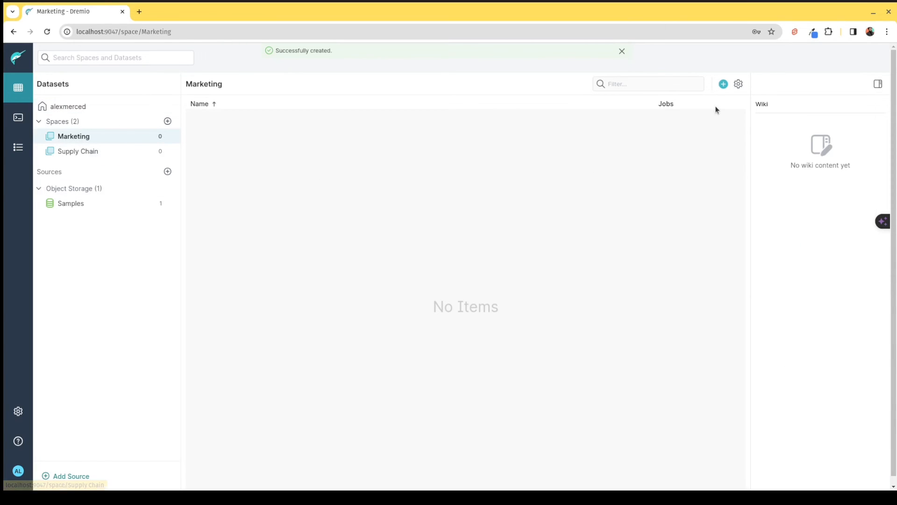
left_click(723, 83)
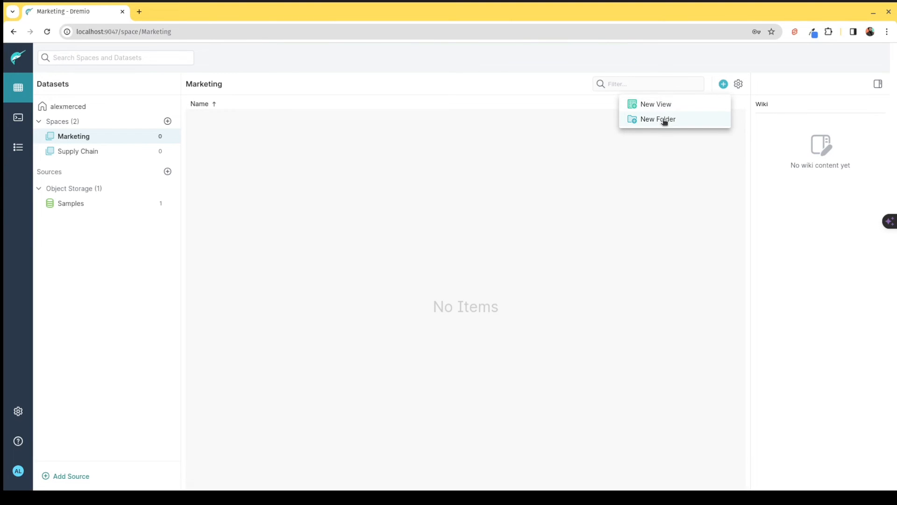
left_click(657, 118)
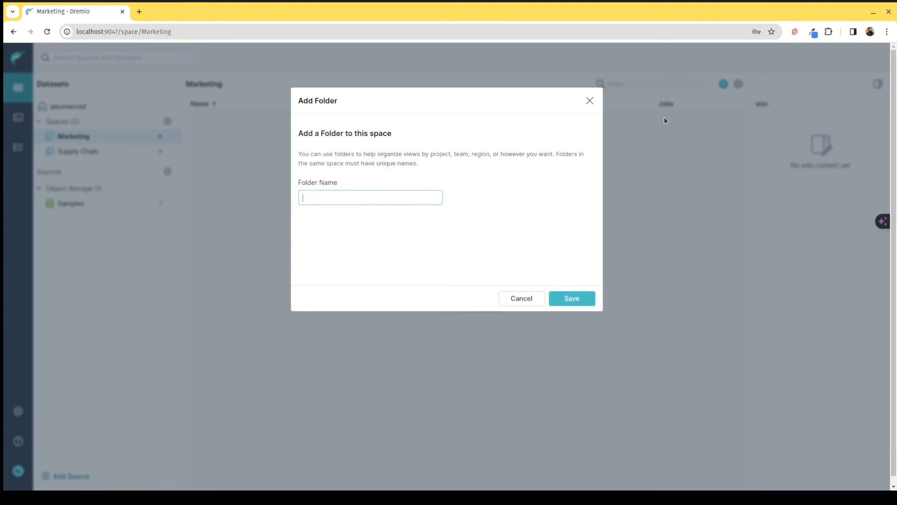
Step: Add Bronze, Silver and Gold folders to the Marketing space
type("Bron")
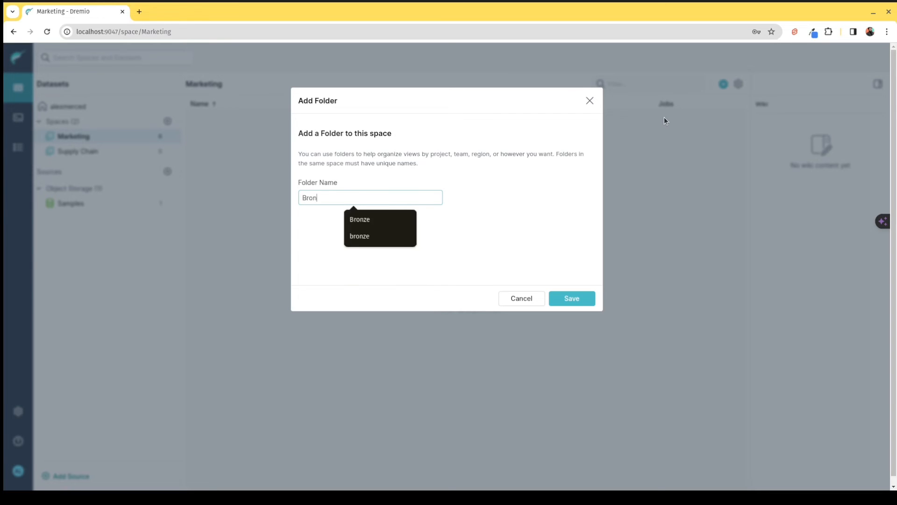
left_click(359, 218)
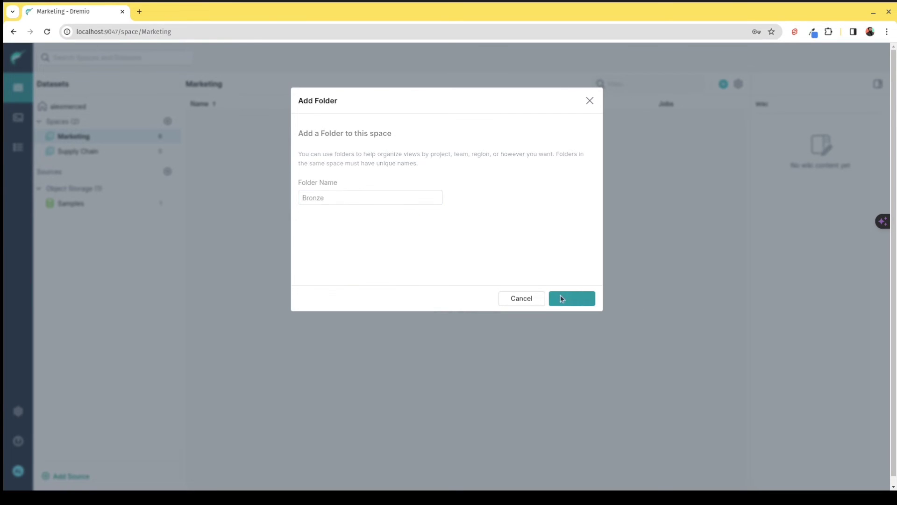
left_click(570, 298)
type("Silver")
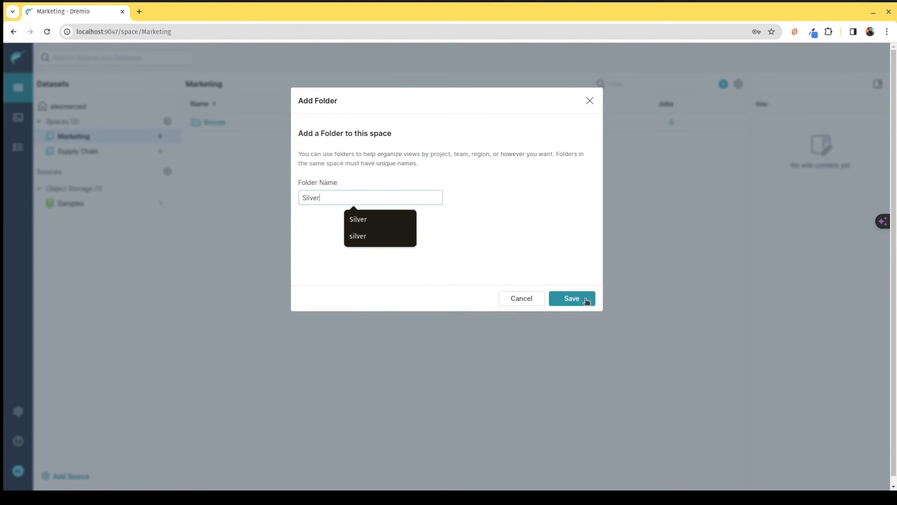
left_click(571, 298)
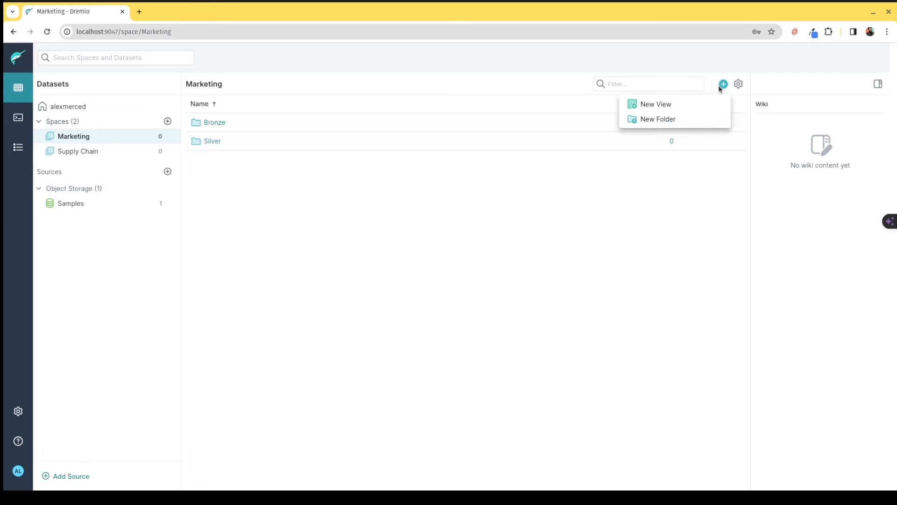
left_click(657, 118)
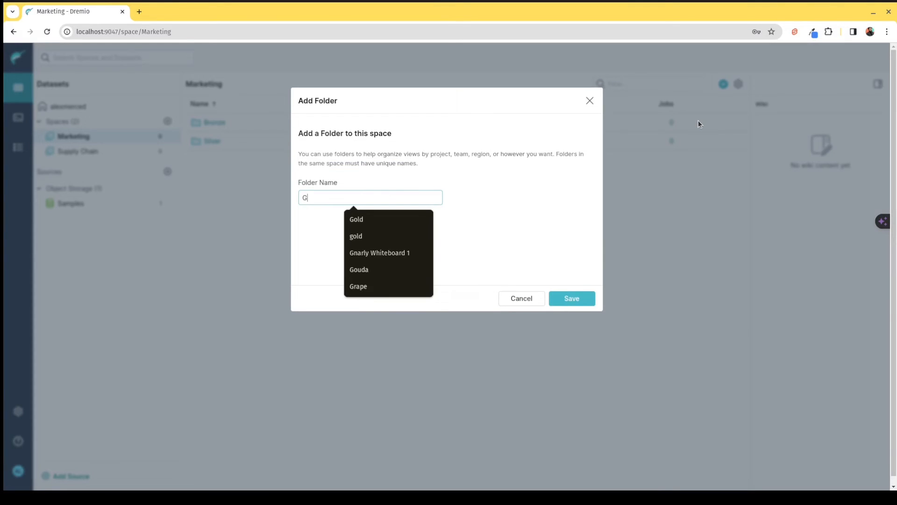
left_click(356, 219)
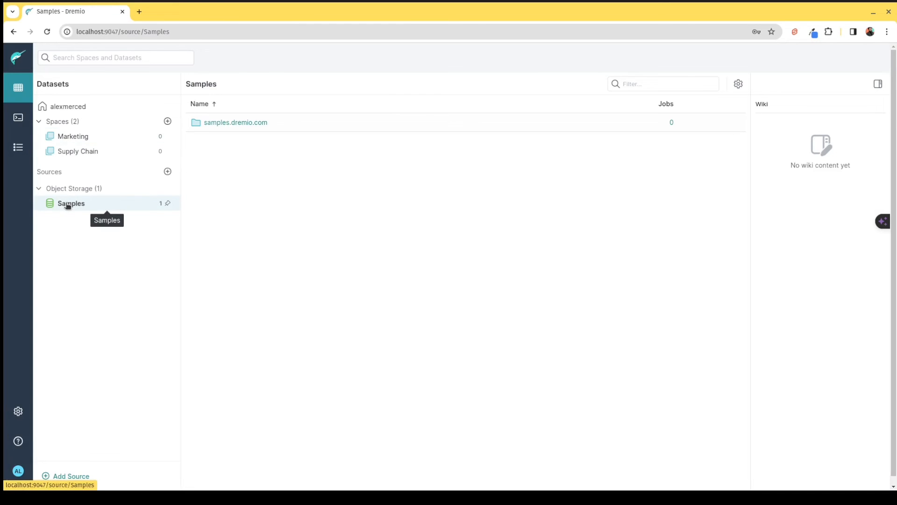
Step: Reopen the NYC-taxi-trips.csv query from samples.dremio.com and show its save options
left_click(236, 122)
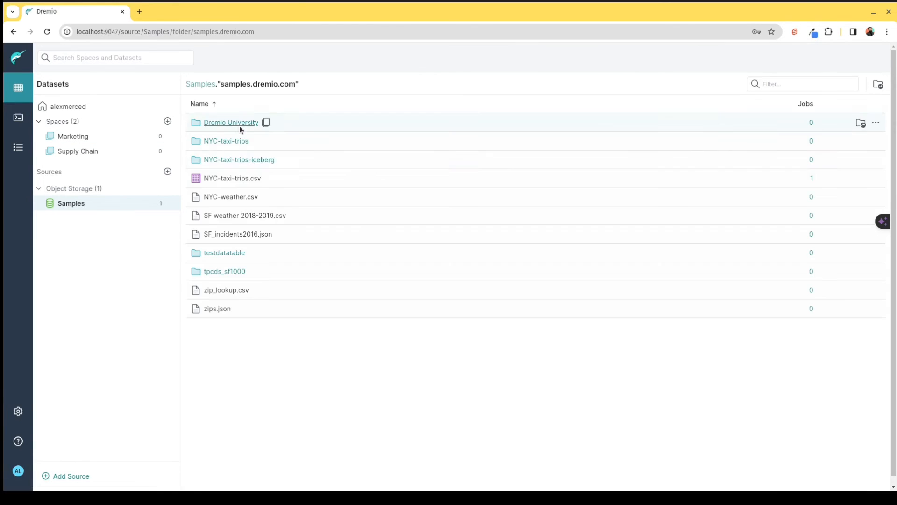
mouse_move(231, 197)
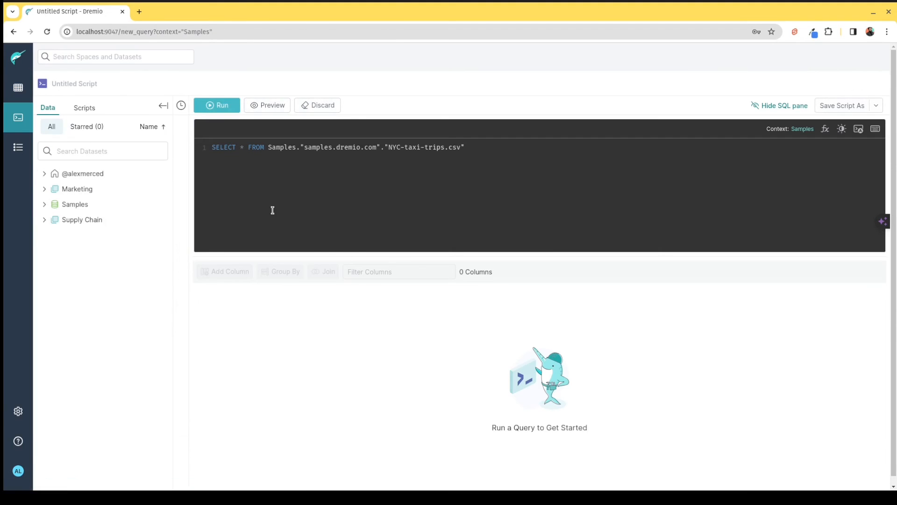
left_click(217, 105)
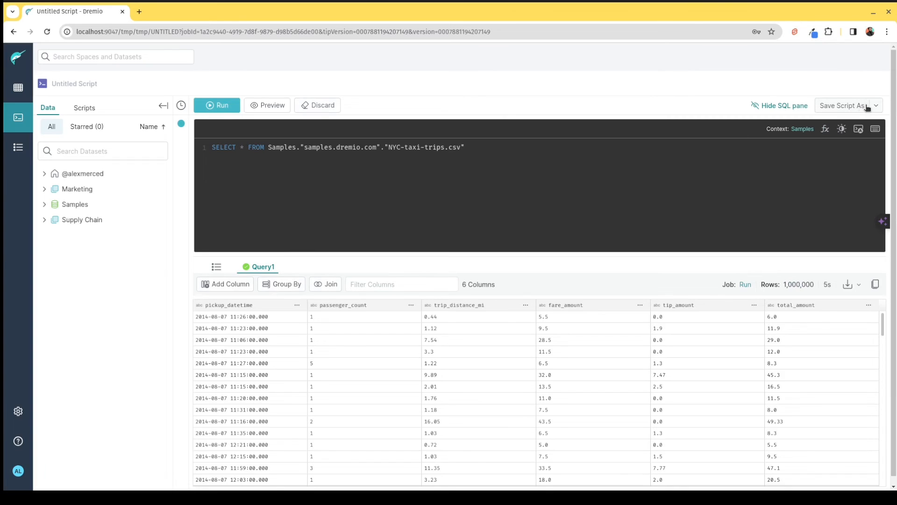
left_click(876, 106)
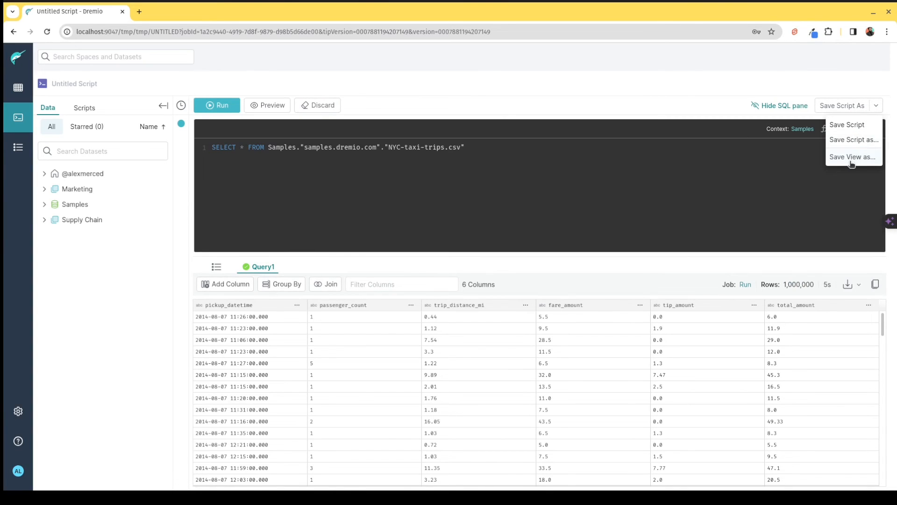
Step: Save the query as view weather_raw in Marketing's Bronze folder and return to the datasets home
left_click(853, 157)
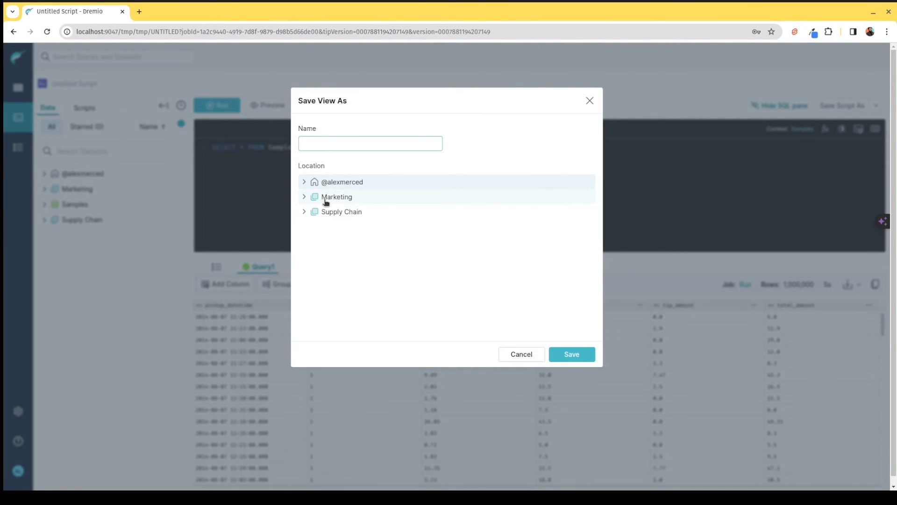
left_click(305, 196)
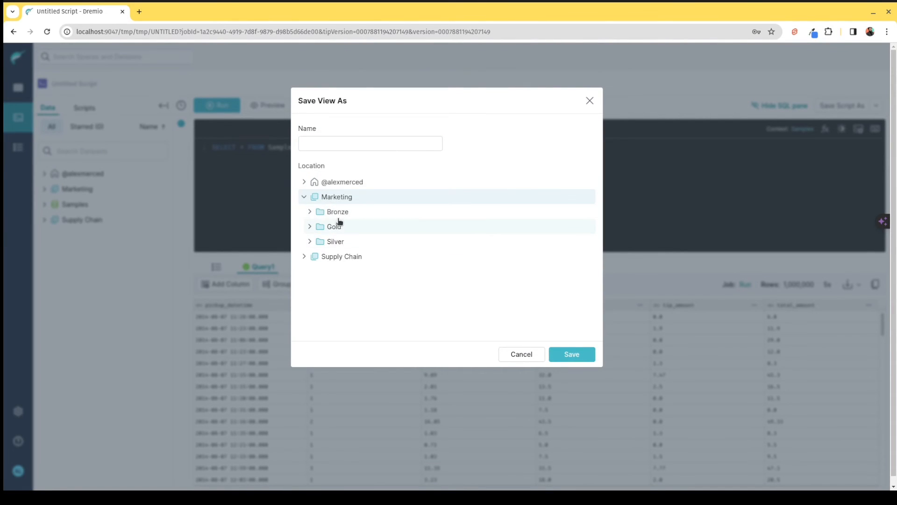
left_click(337, 211)
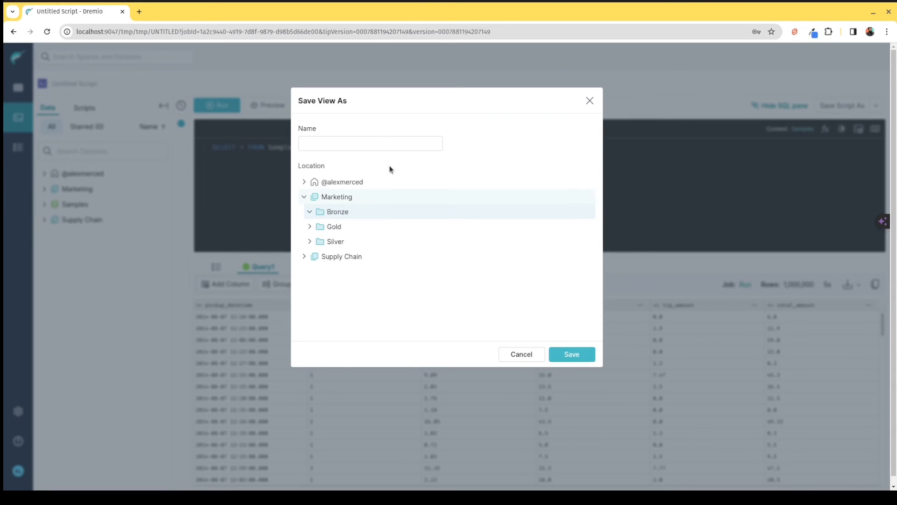
type("w")
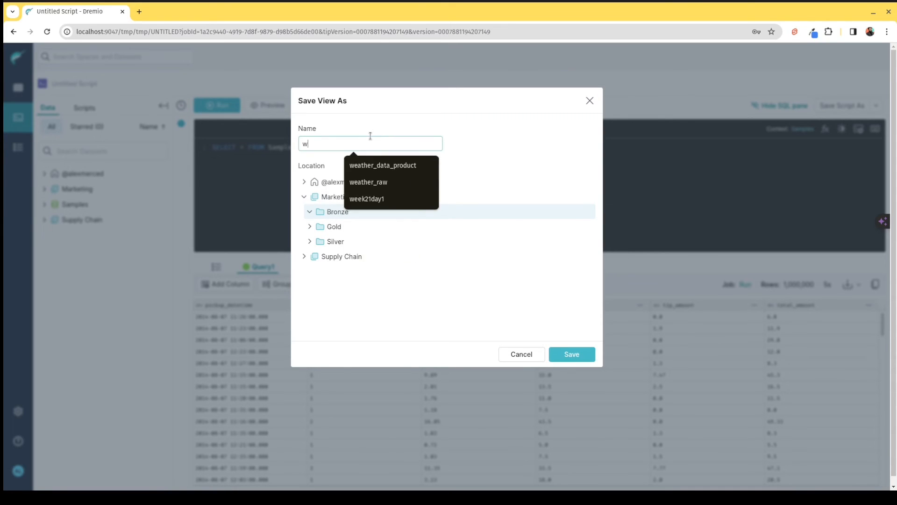
type("eather_")
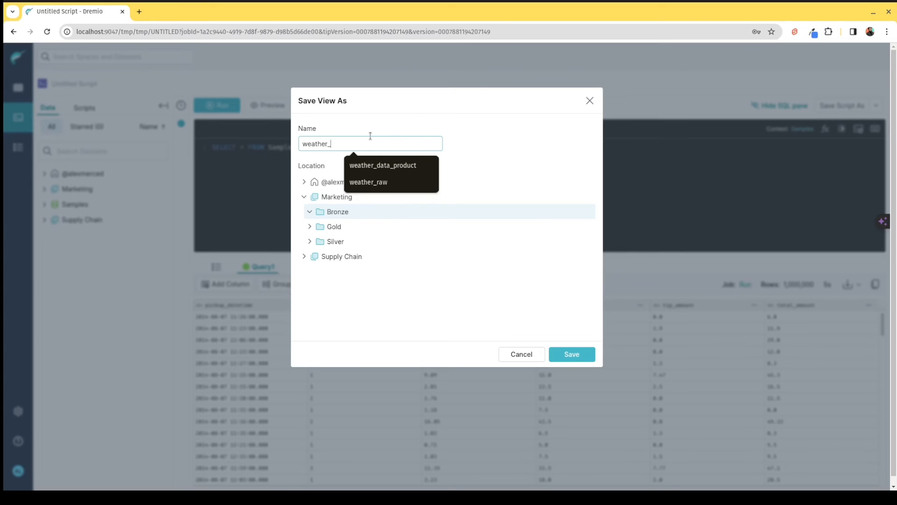
left_click(368, 182)
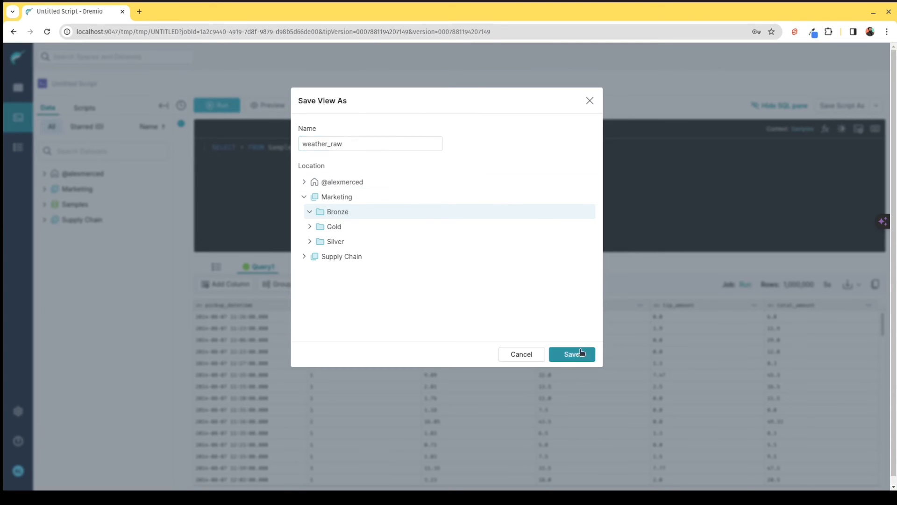
left_click(571, 353)
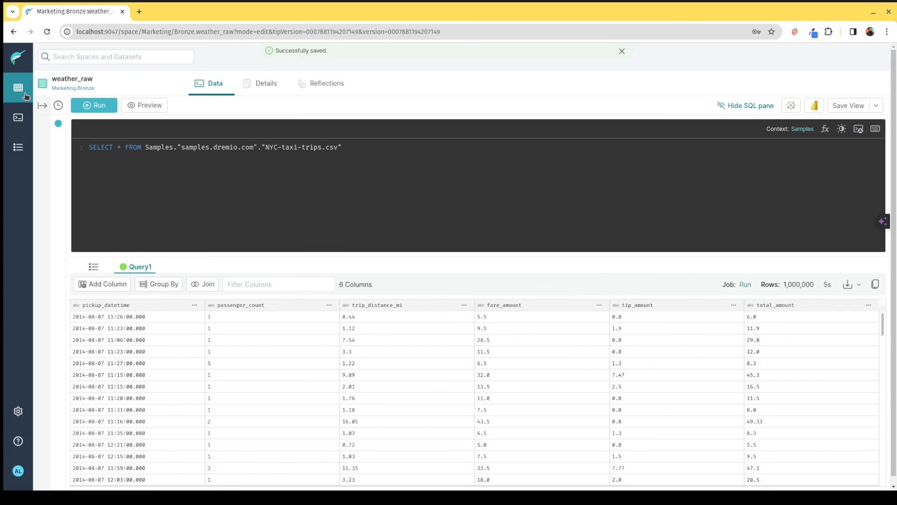
left_click(18, 88)
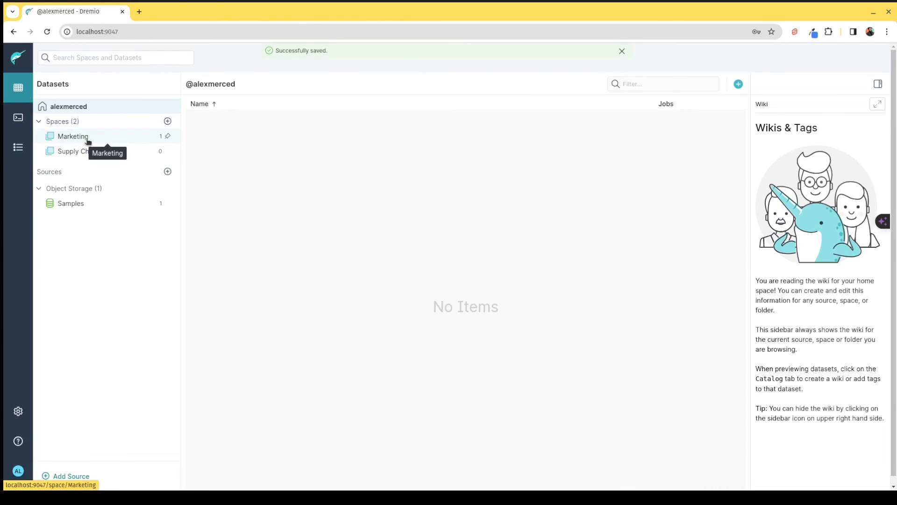
Step: Review the two-user list in Settings, then return to the datasets home
left_click(18, 411)
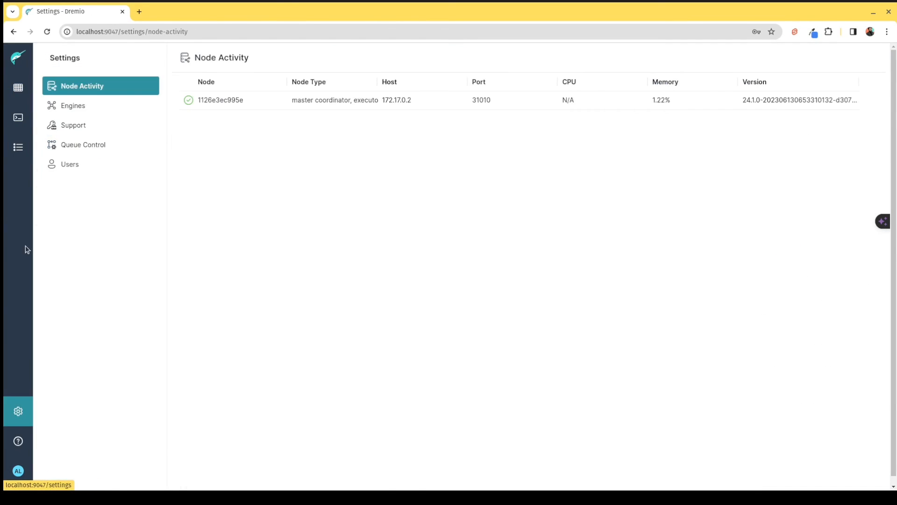
left_click(70, 164)
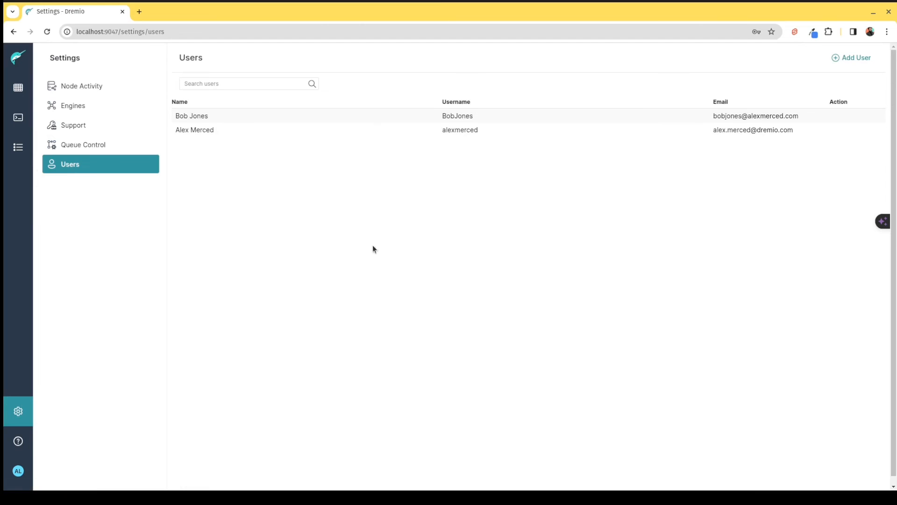
mouse_move(341, 290)
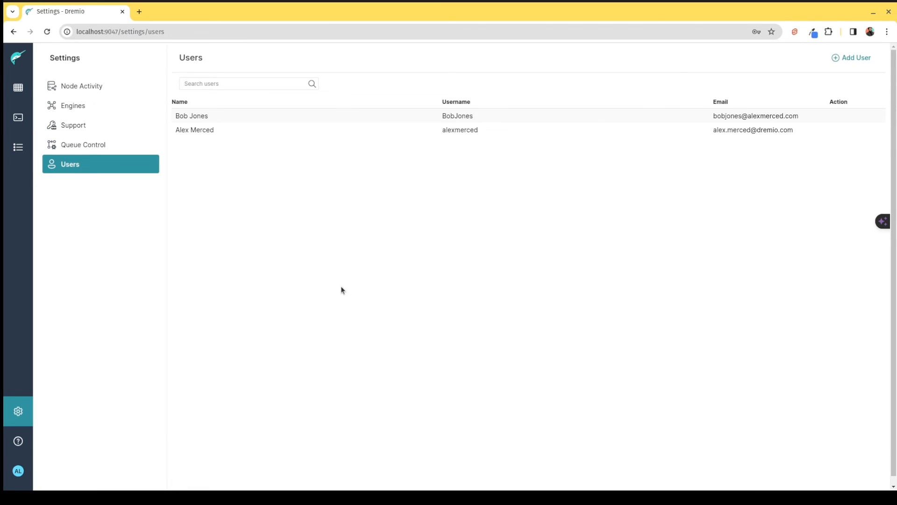
mouse_move(18, 117)
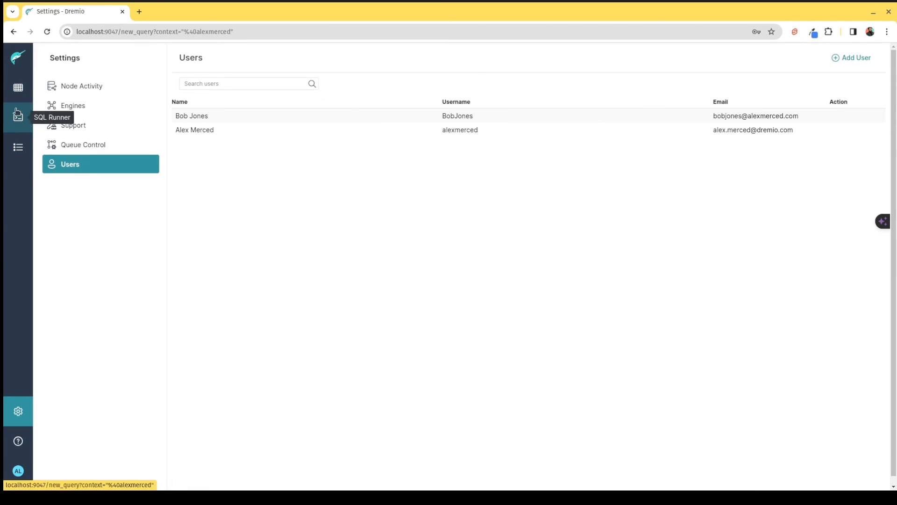
left_click(18, 88)
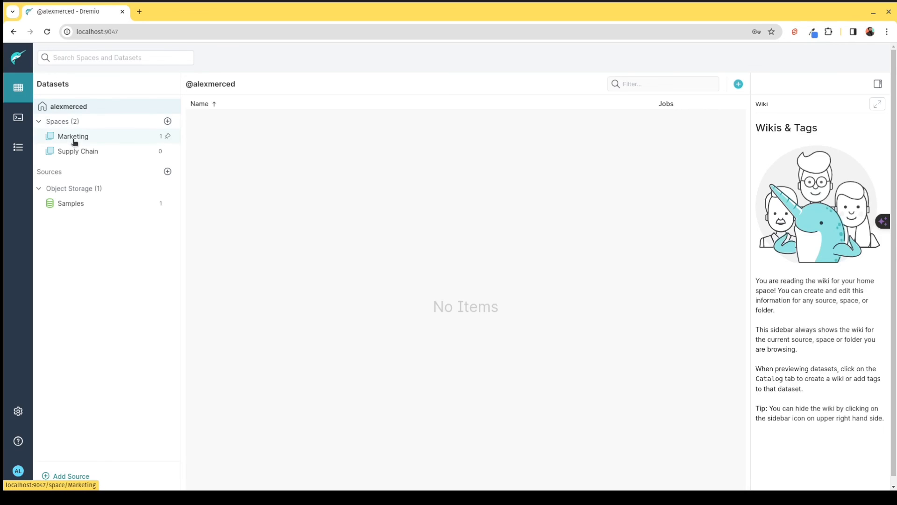
Step: Verify weather_raw in Marketing's Bronze folder, then view the job history of completed queries
left_click(73, 136)
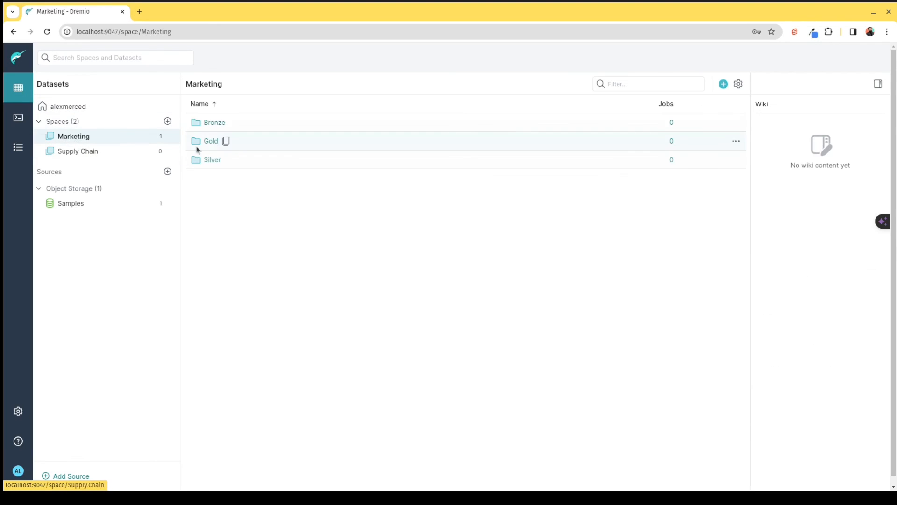
mouse_move(214, 121)
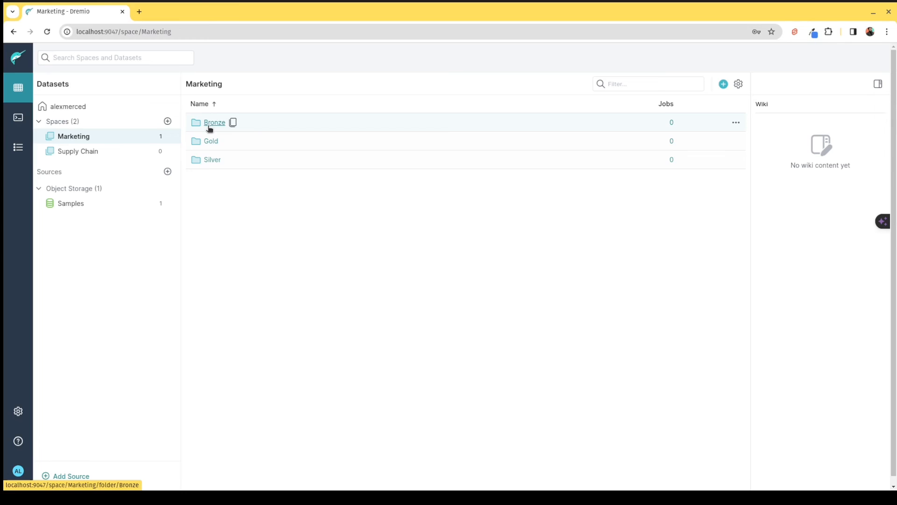
left_click(214, 121)
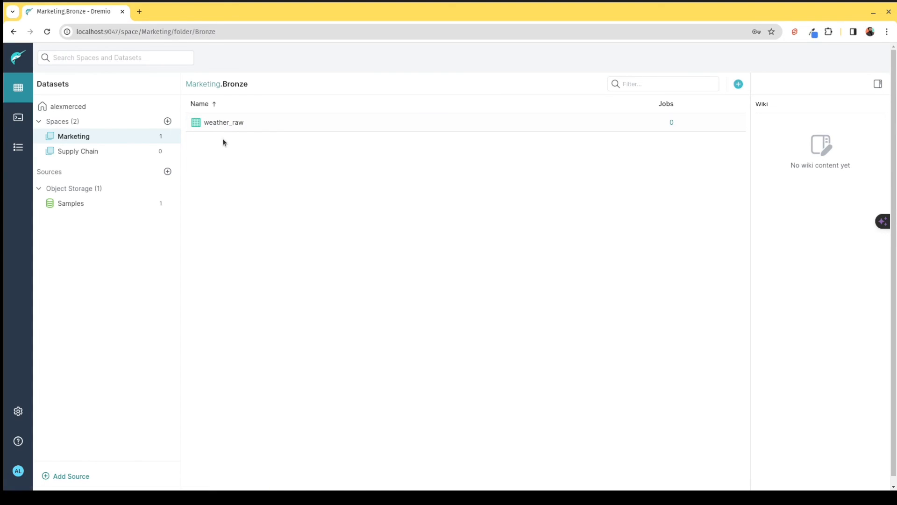
mouse_move(226, 218)
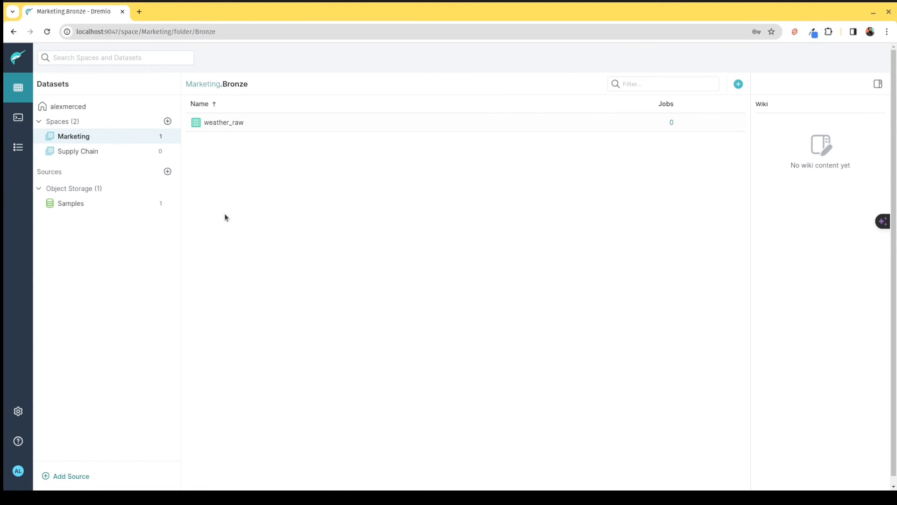
mouse_move(223, 123)
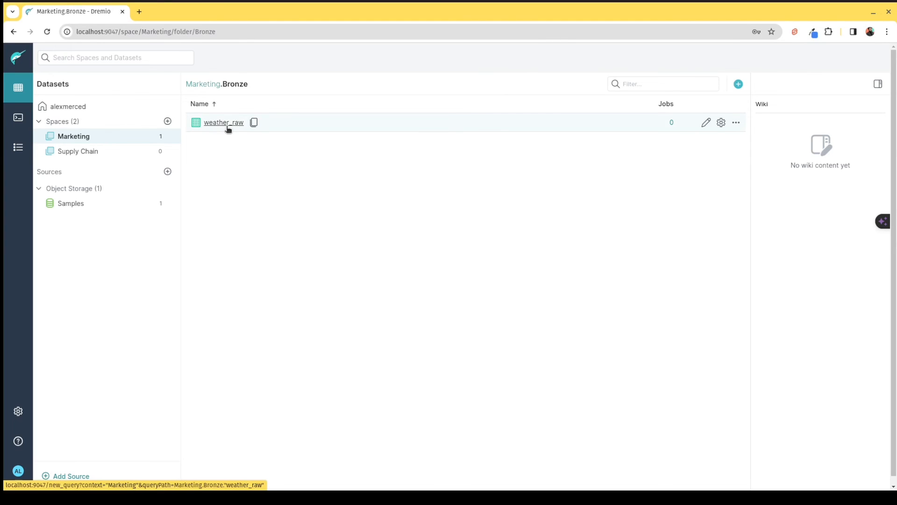
left_click(73, 135)
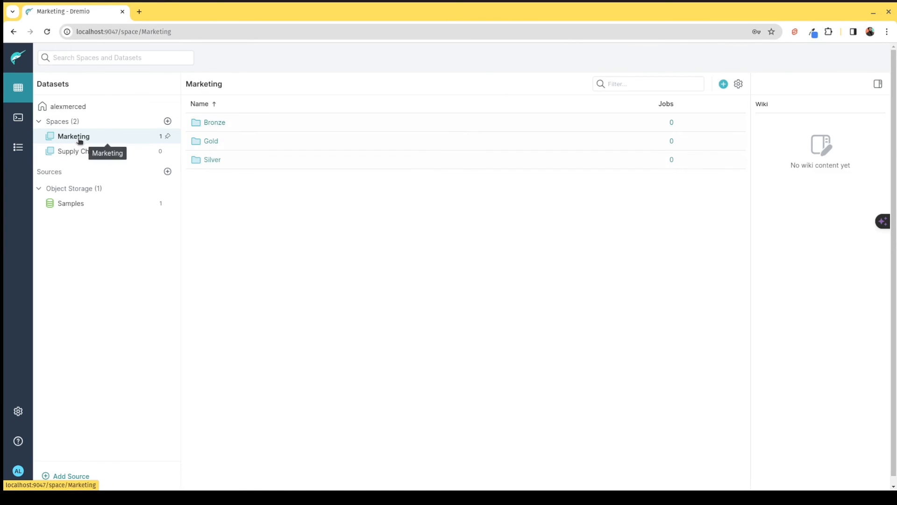
mouse_move(204, 141)
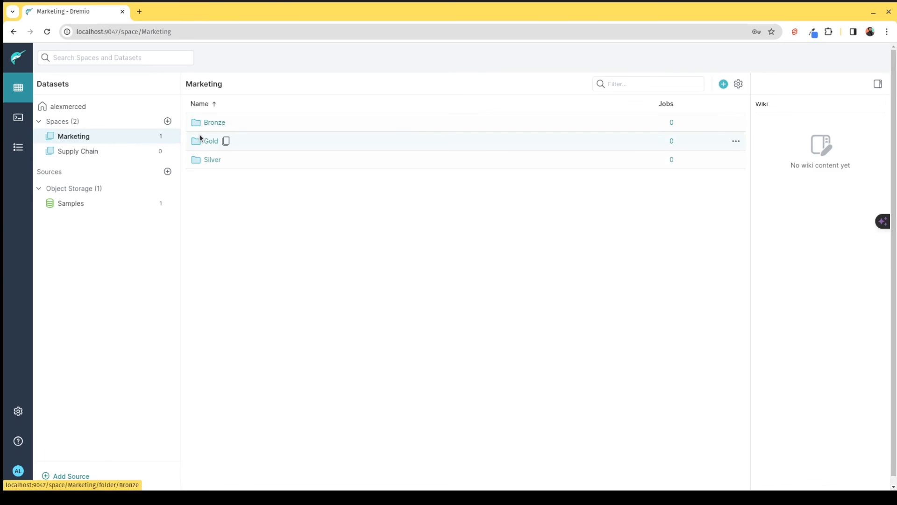
mouse_move(214, 121)
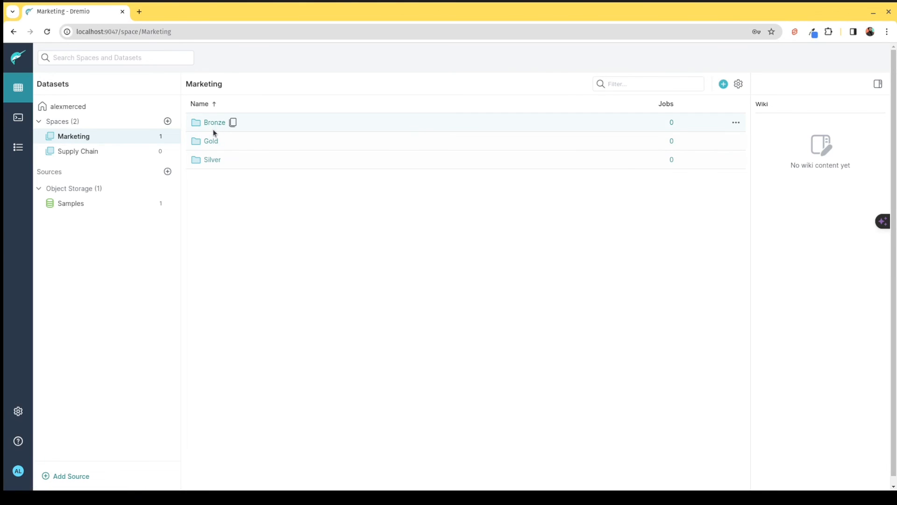
mouse_move(233, 122)
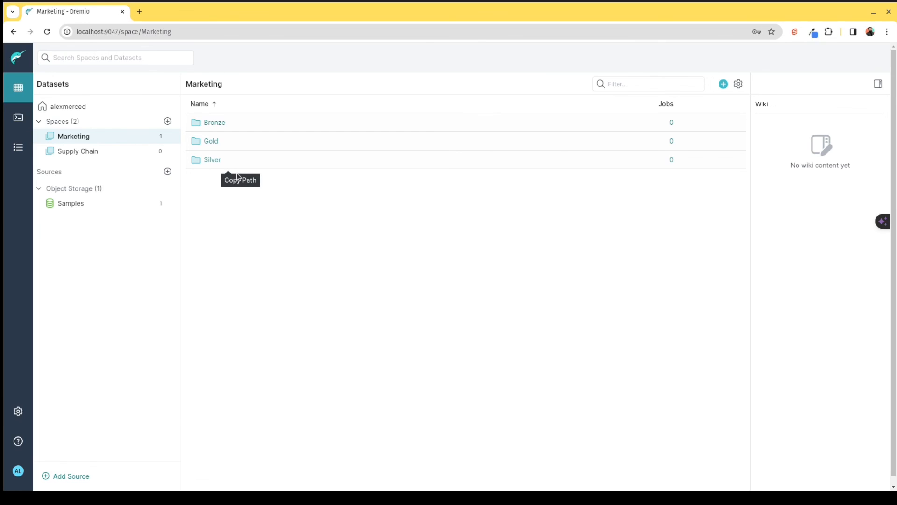
left_click(17, 147)
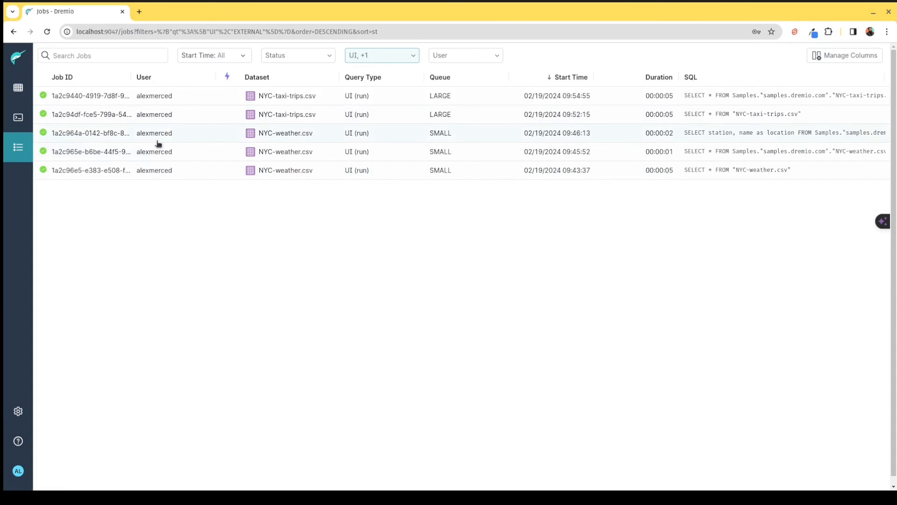
mouse_move(603, 212)
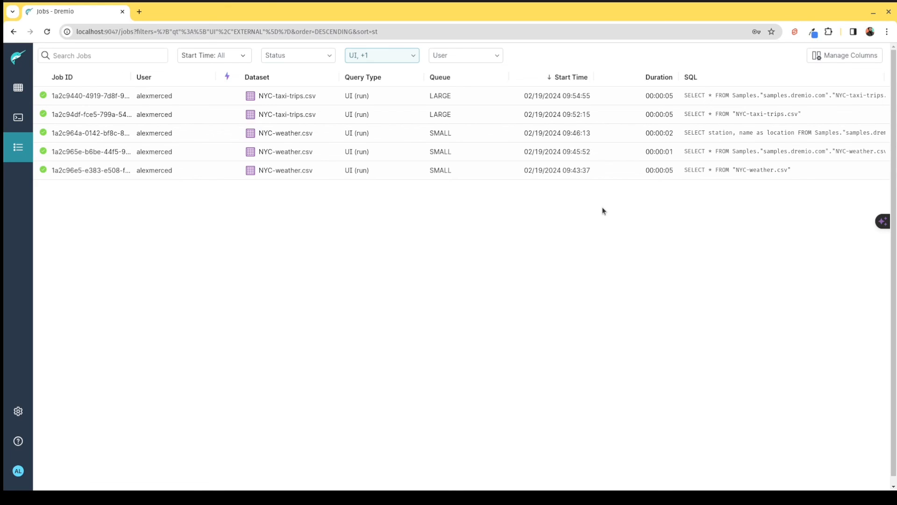
mouse_move(259, 447)
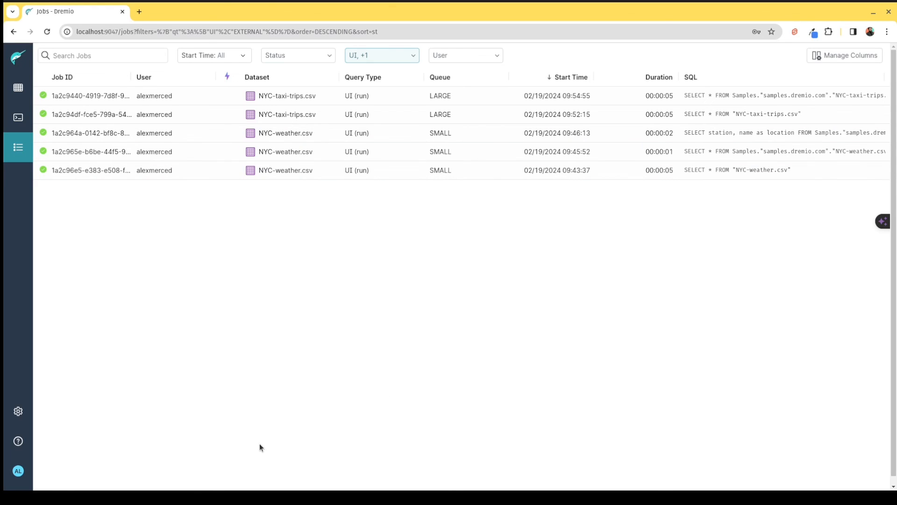
mouse_move(241, 452)
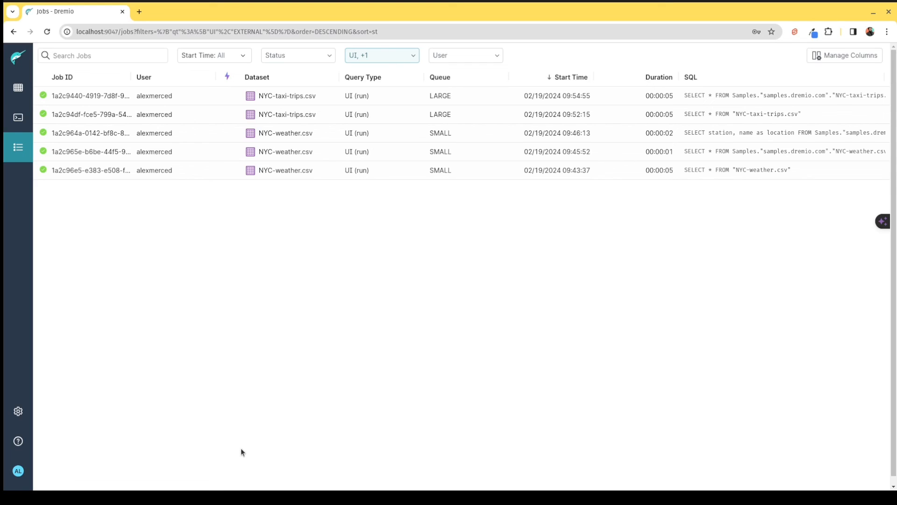